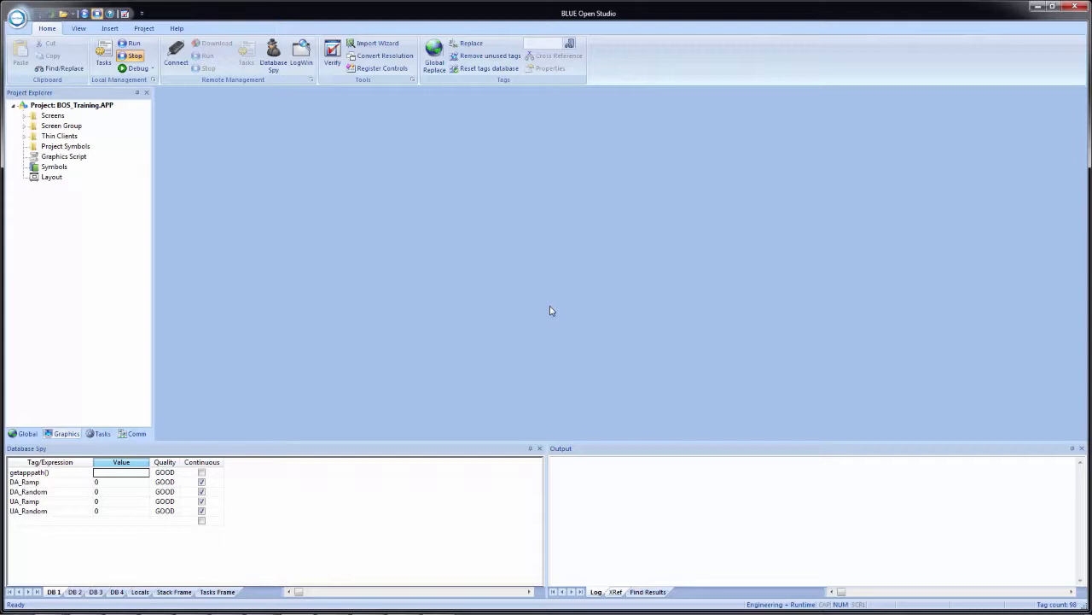
pyautogui.moveTo(452, 328)
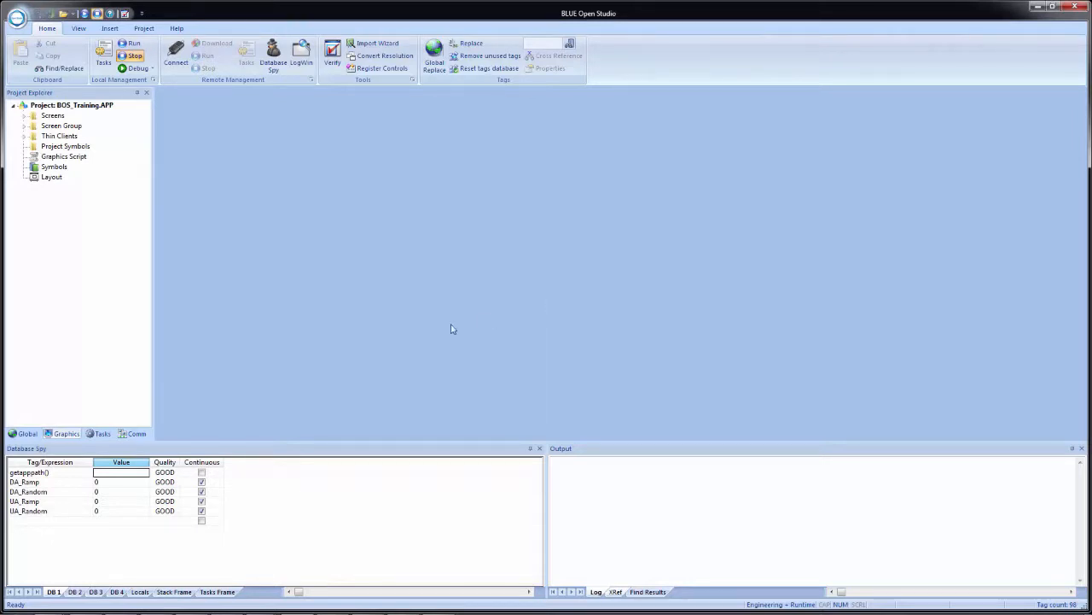
pyautogui.moveTo(134, 358)
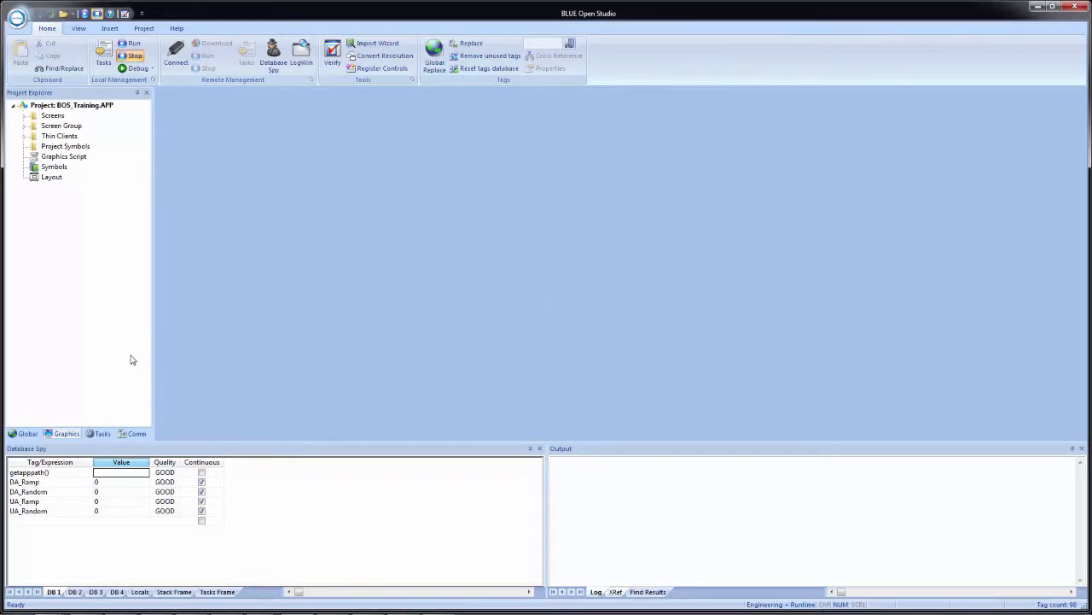
# - Show the project's communication components in the Project Explorer
pyautogui.click(136, 434)
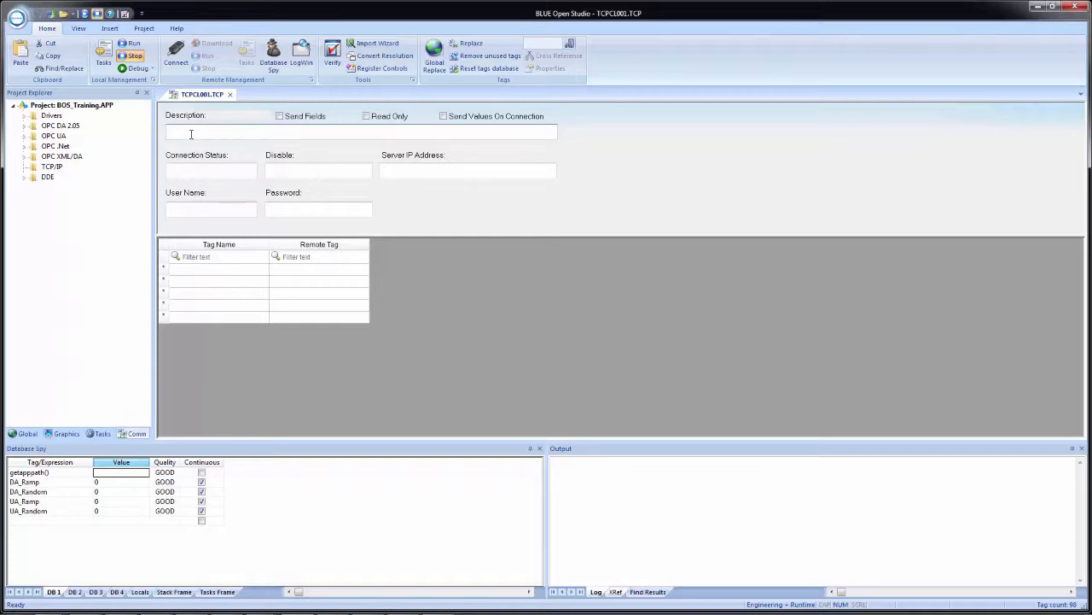
pyautogui.moveTo(263, 126)
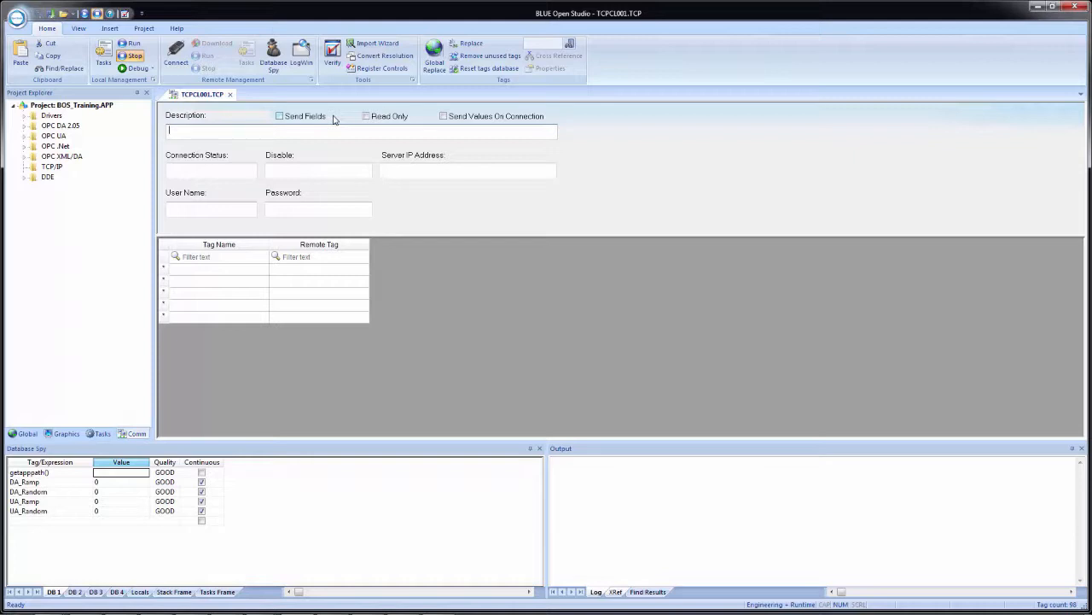
pyautogui.moveTo(413, 121)
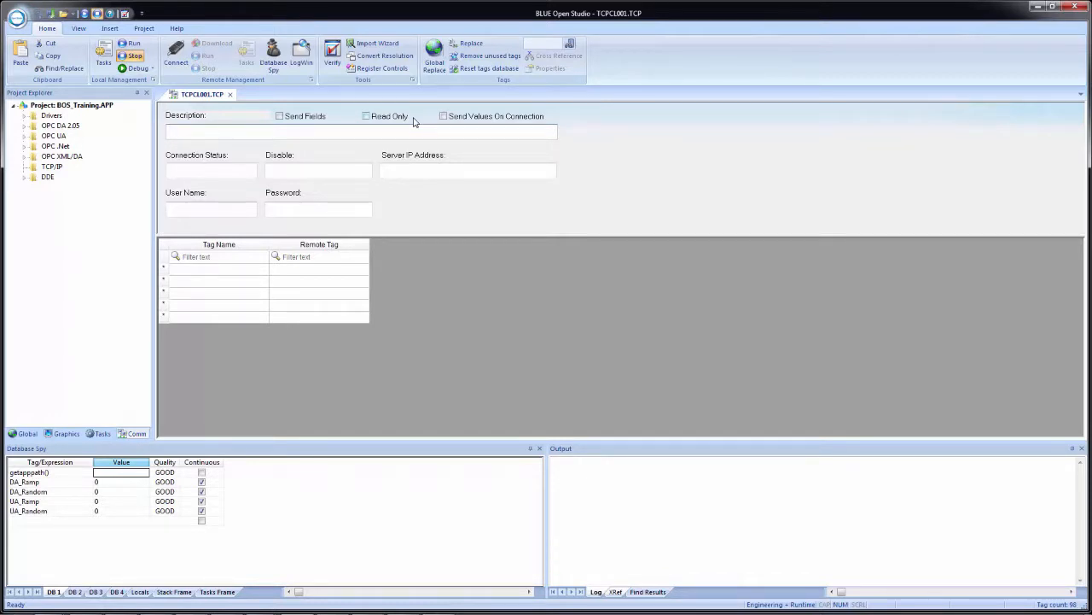
pyautogui.click(350, 129)
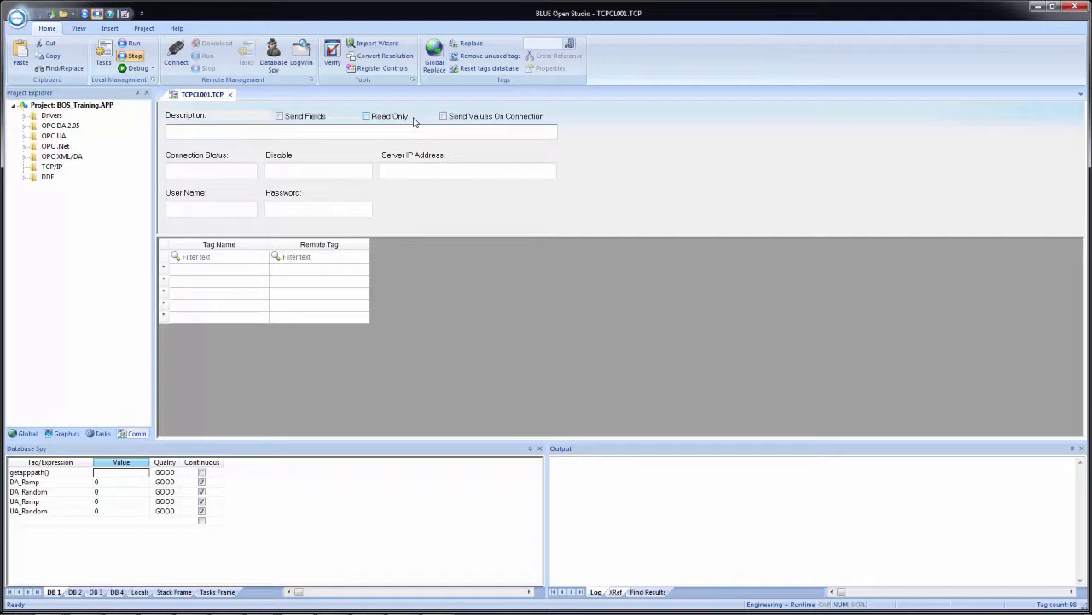
# - Enter 'Training TCPIP' as the worksheet description and move to the Connection Status field
pyautogui.click(280, 133)
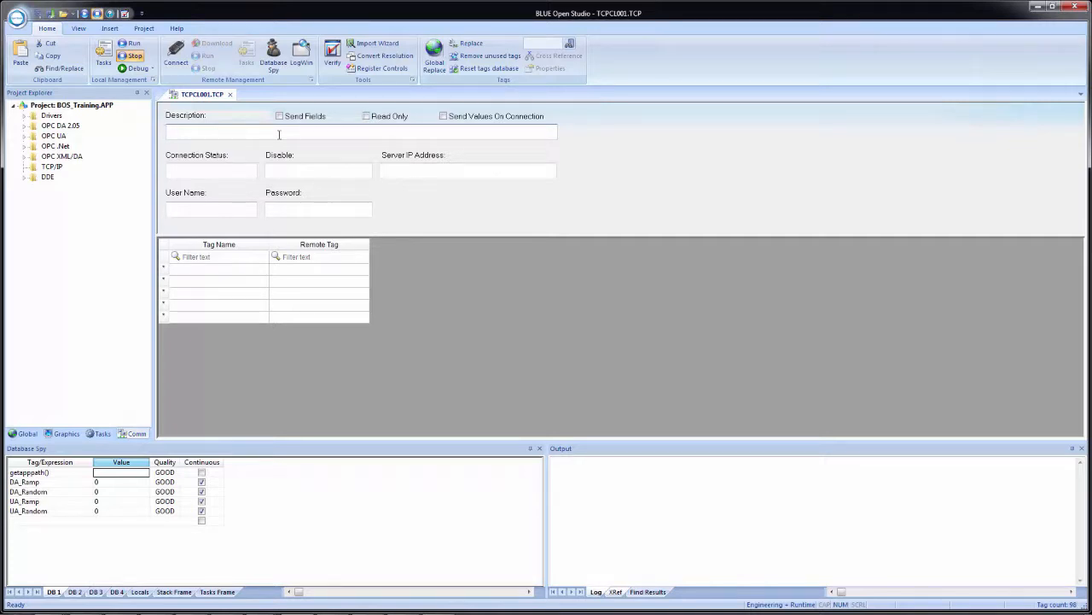
pyautogui.write('Training')
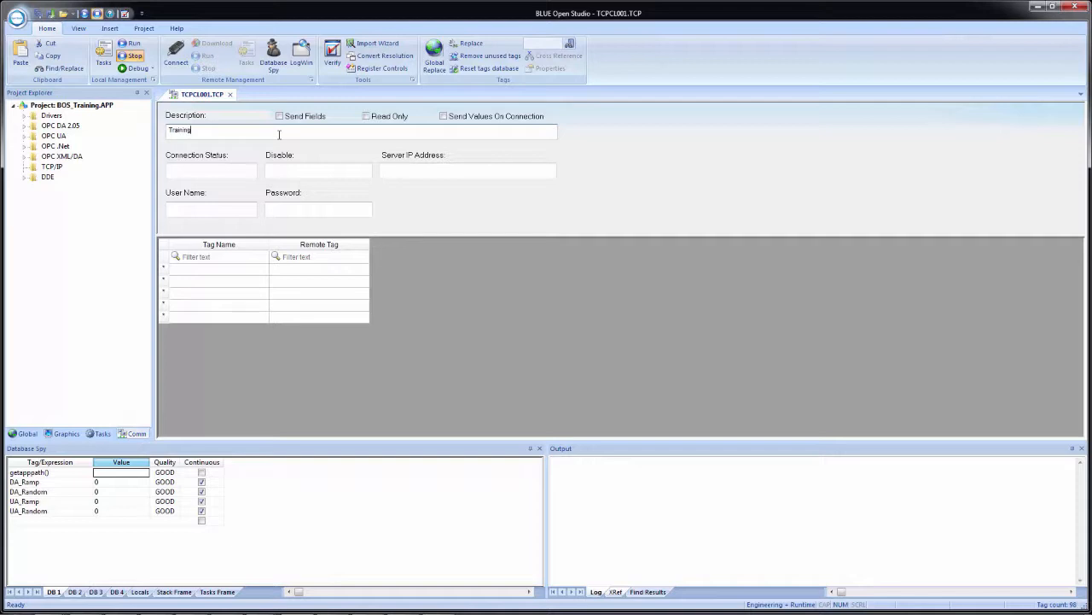
pyautogui.write('TCP')
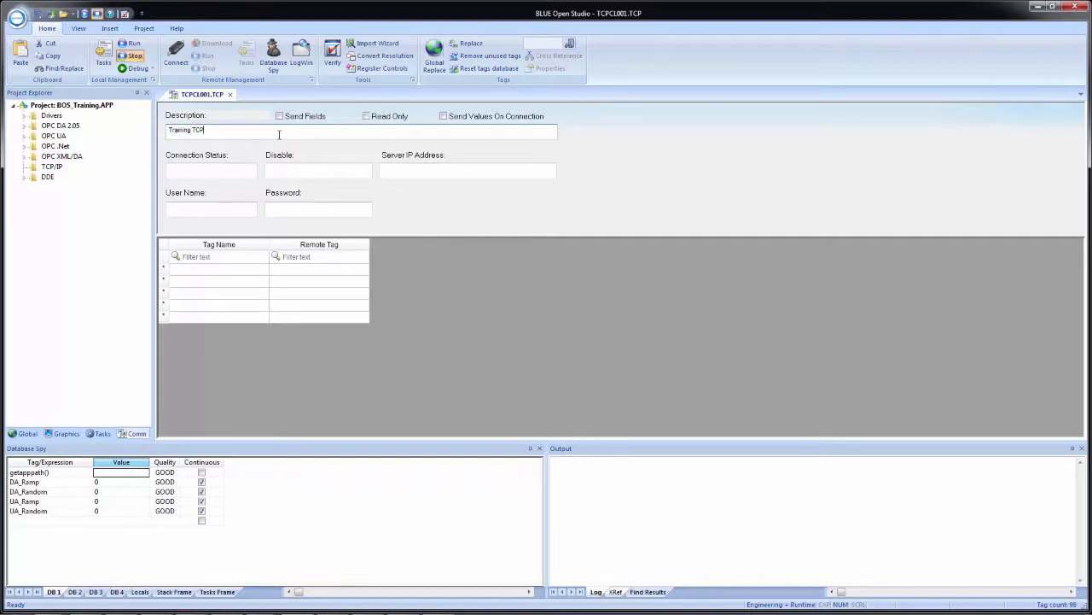
pyautogui.write('IP')
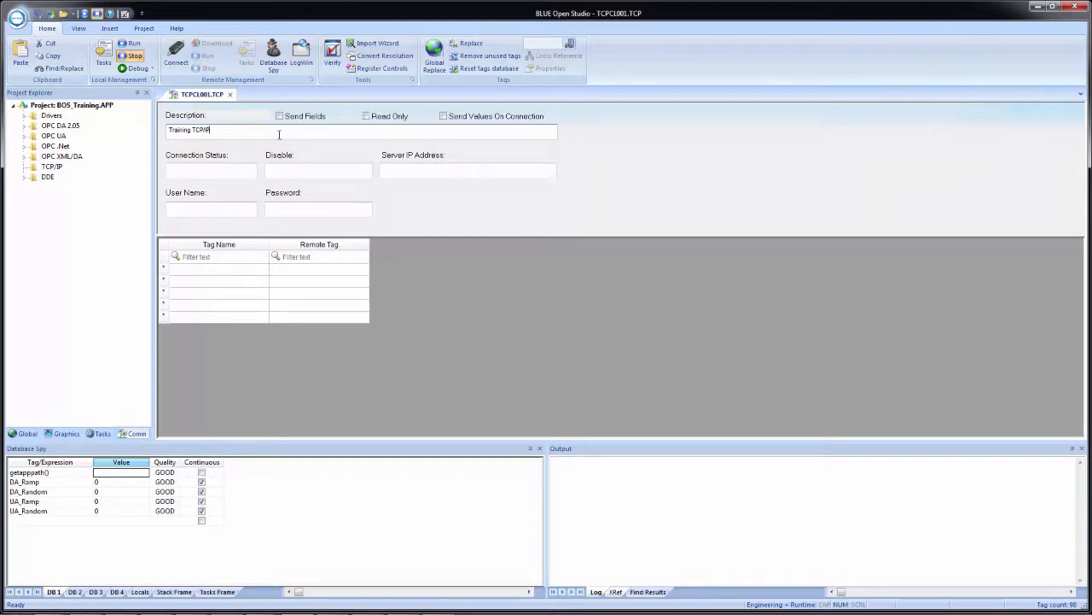
pyautogui.click(212, 171)
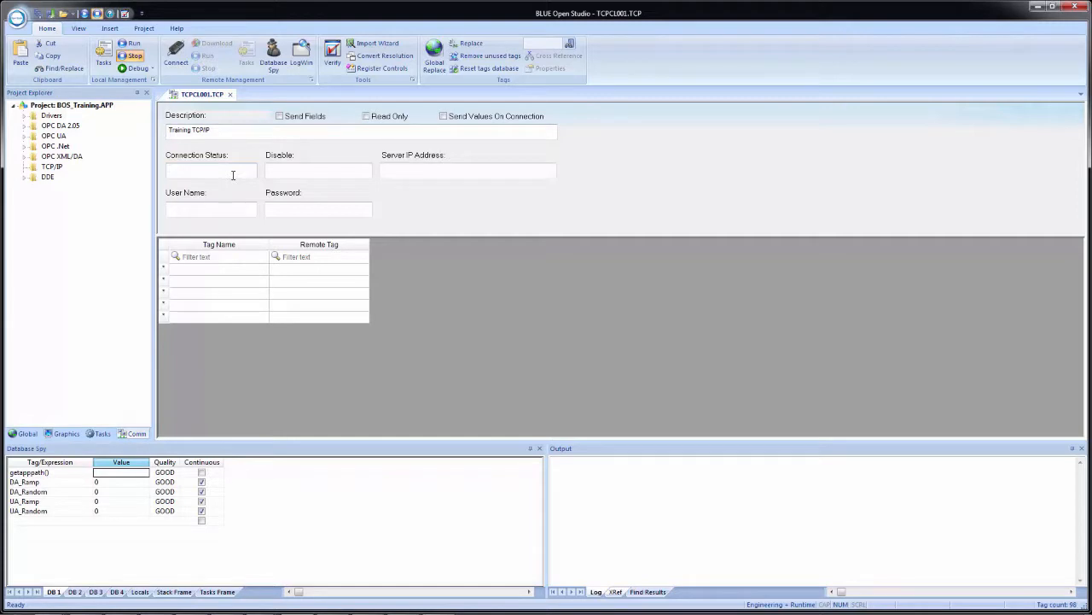
pyautogui.click(210, 171)
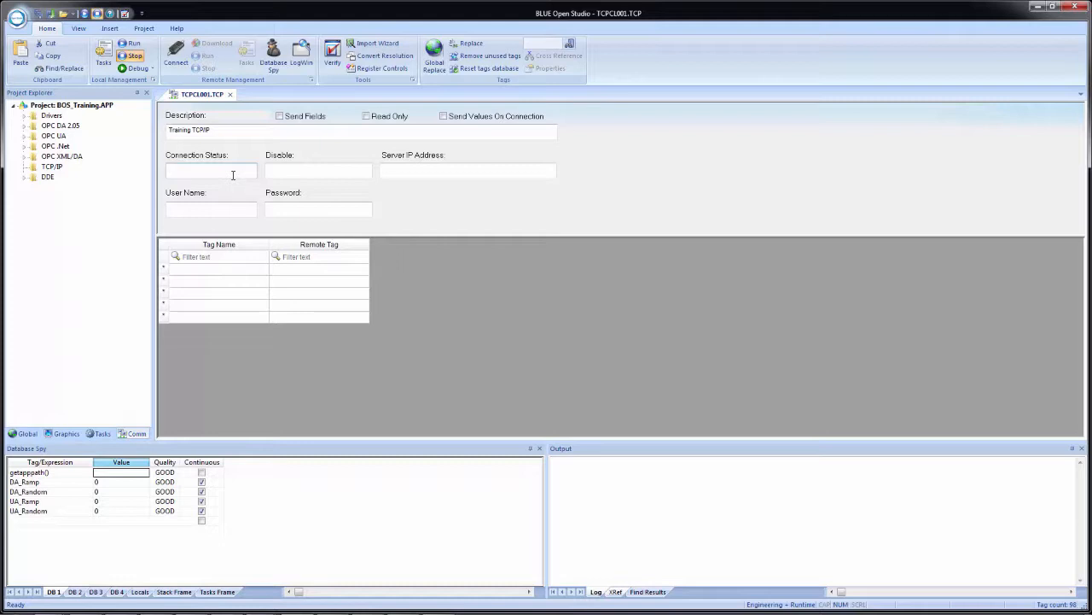
# - Set Connection Status to a new local integer tag TCPIP_Conn
pyautogui.write('TCP')
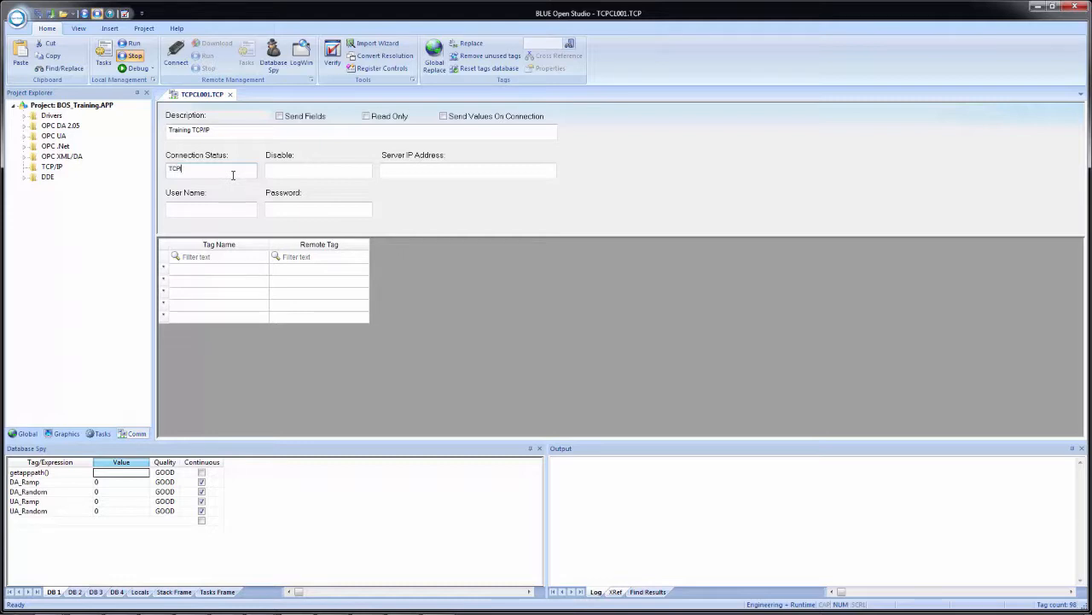
pyautogui.write('P_Conn')
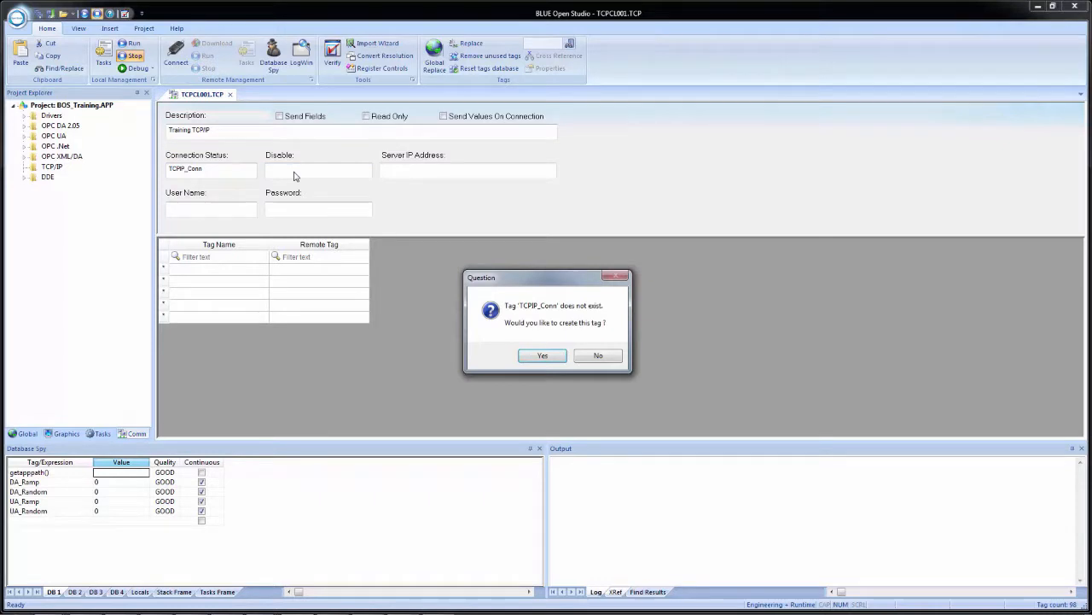
pyautogui.moveTo(551, 300)
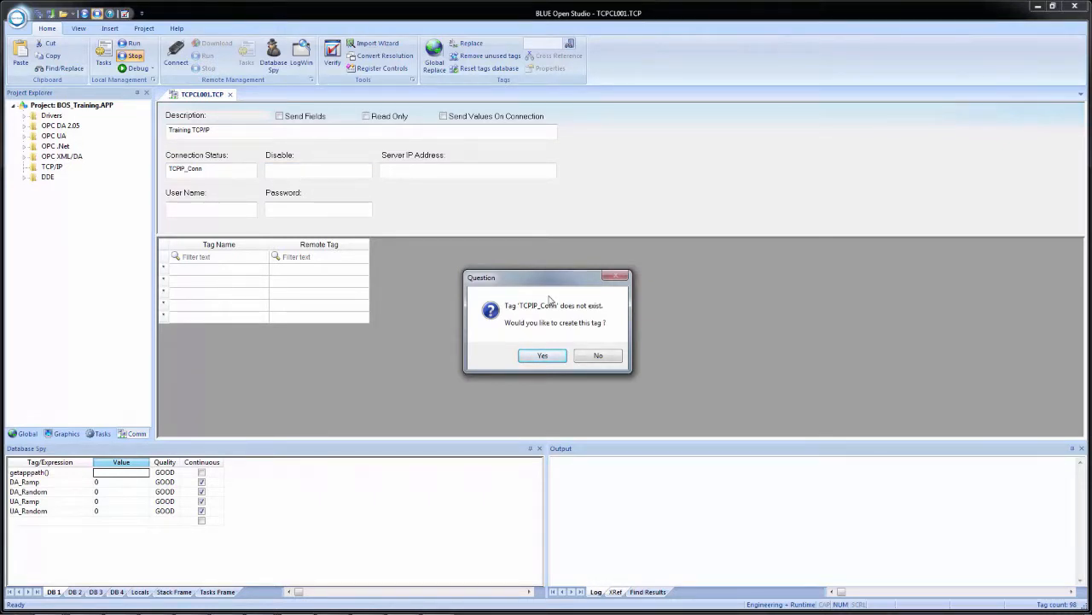
pyautogui.click(543, 355)
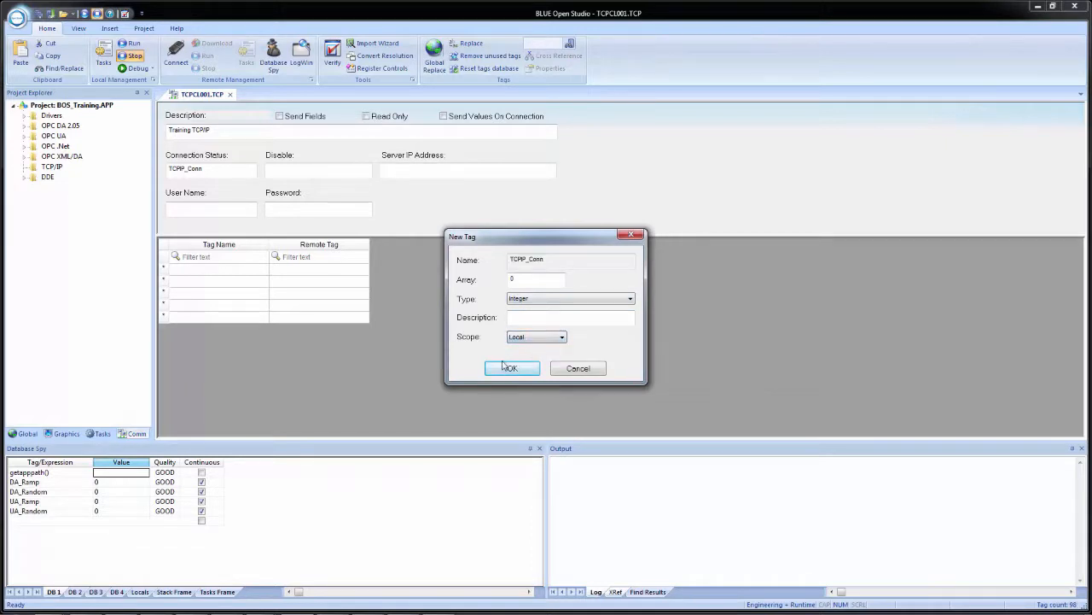
pyautogui.click(512, 368)
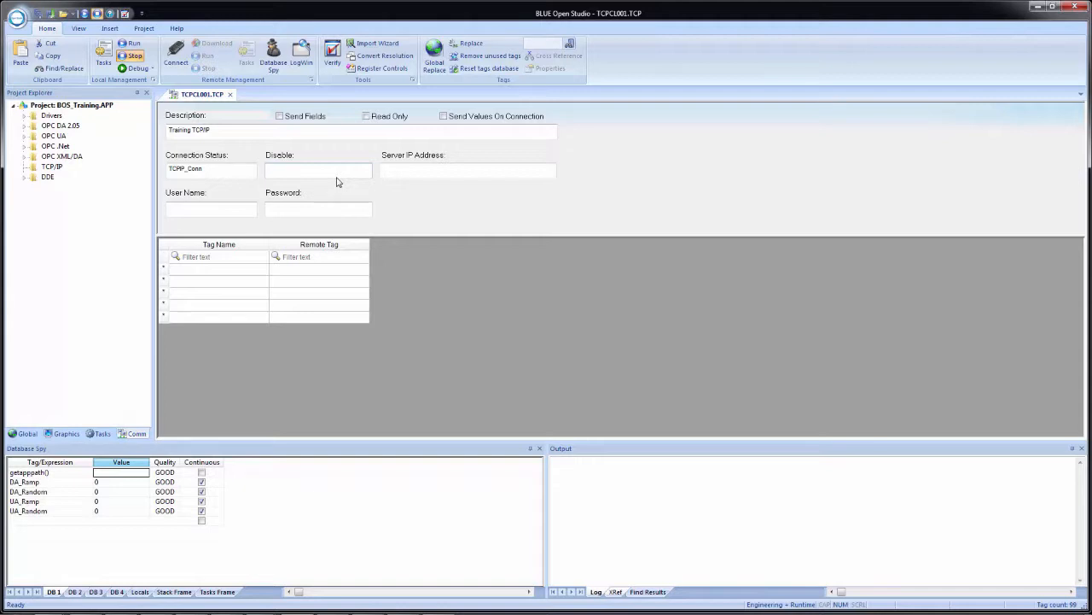
pyautogui.click(317, 171)
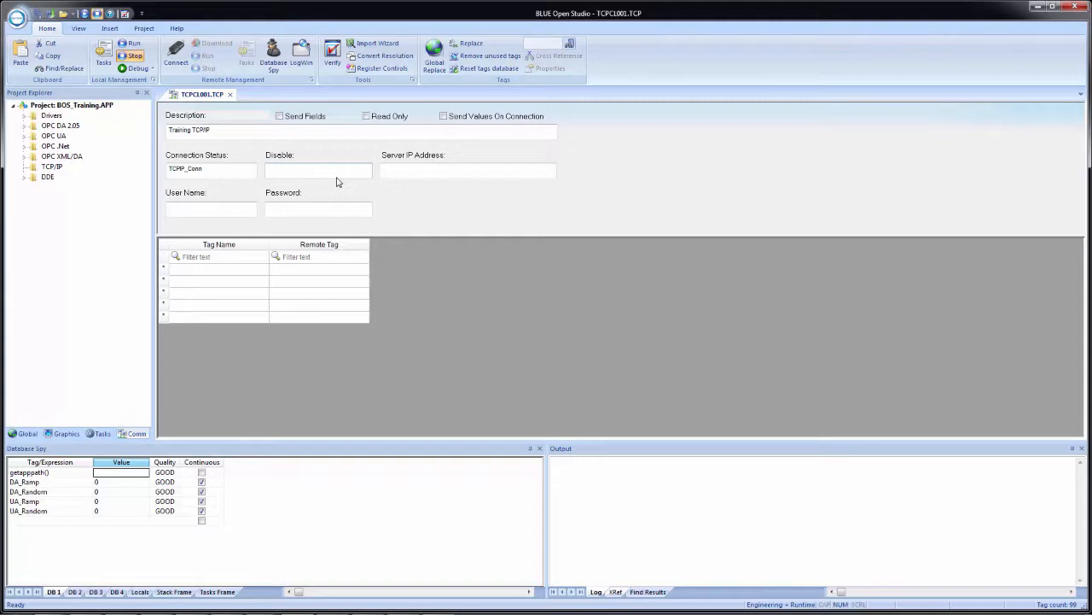
pyautogui.click(318, 171)
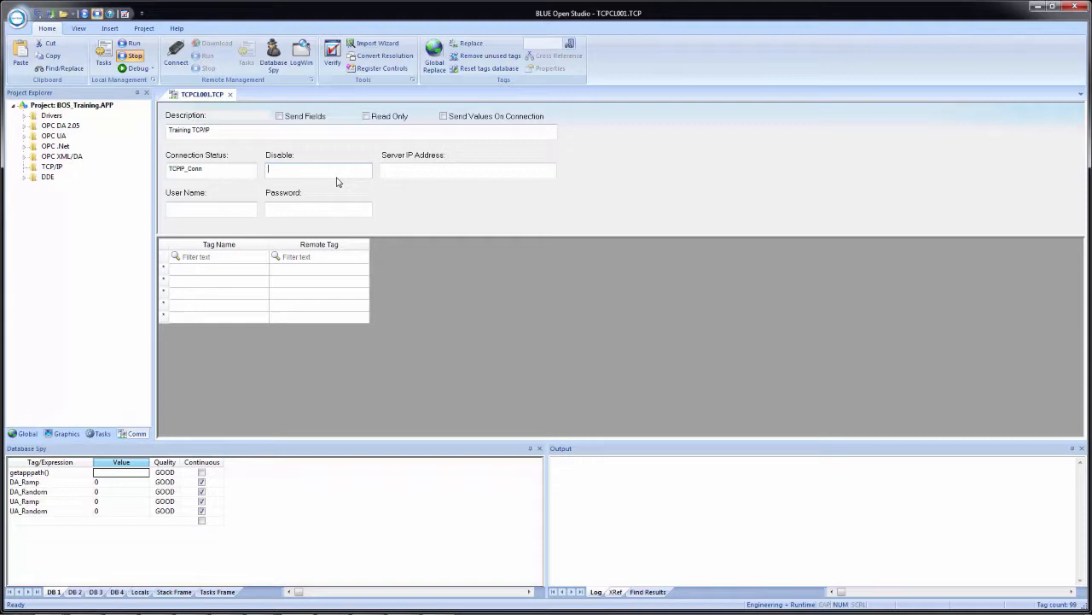
pyautogui.click(467, 171)
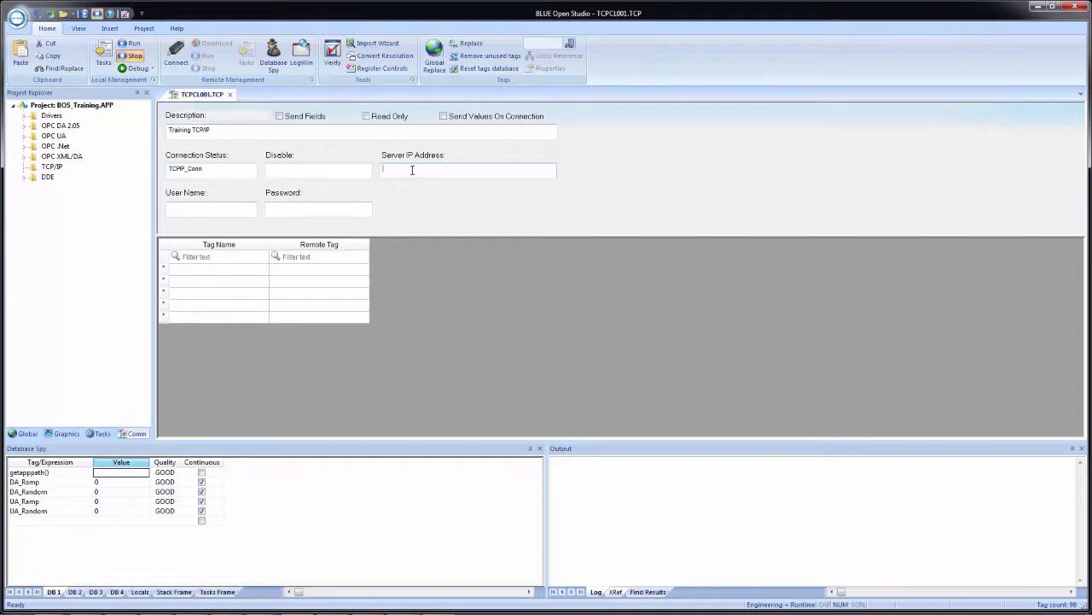
# - Enter a 192.168 server address, answer the invalid tag warning, then retype it as a 172 address
pyautogui.write('192.168.1.100')
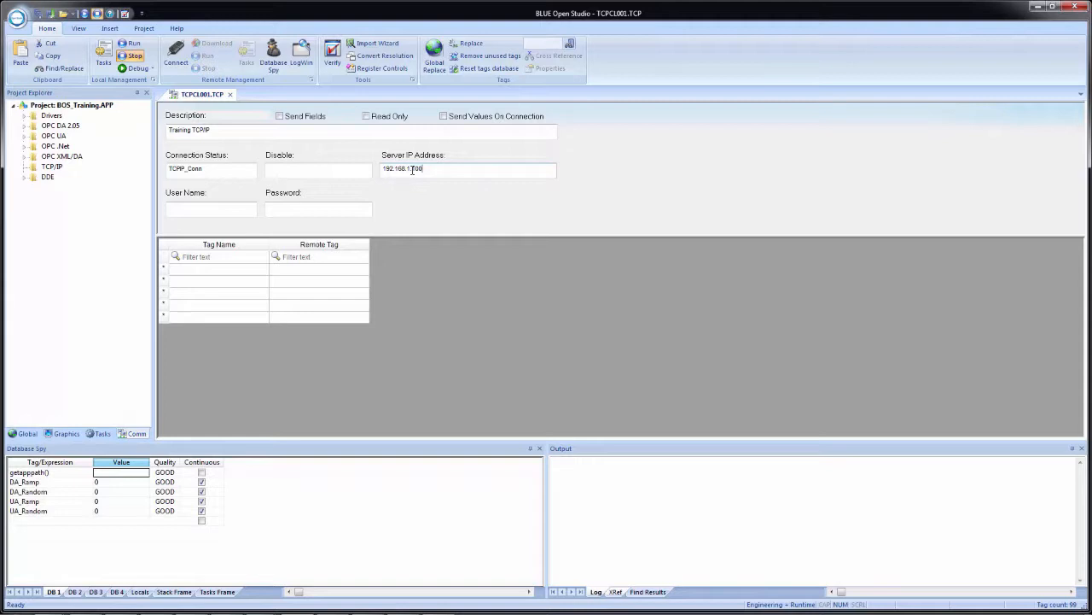
pyautogui.click(467, 171)
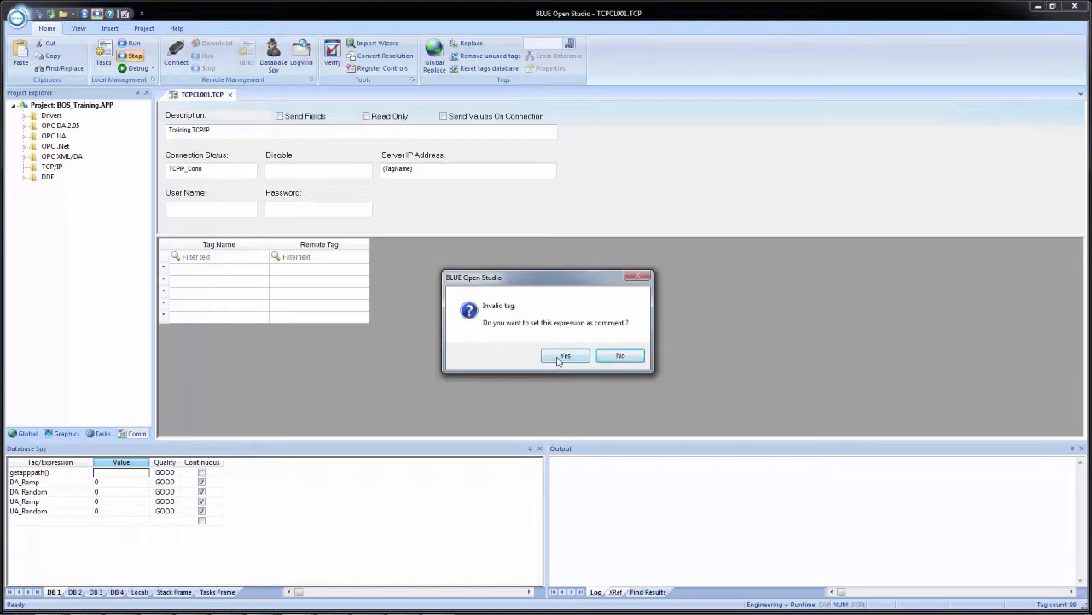
pyautogui.click(563, 356)
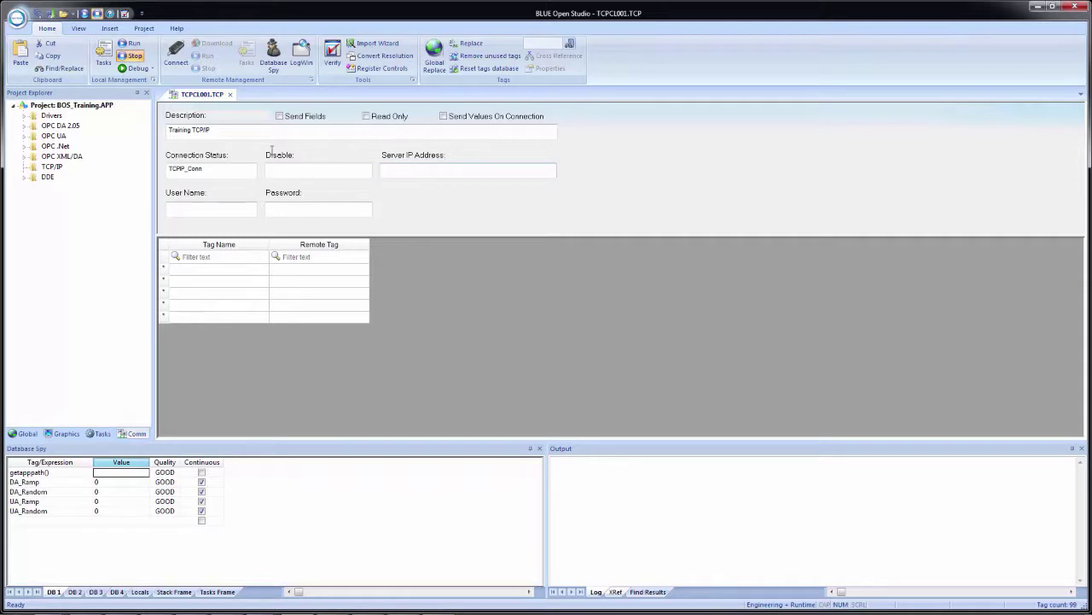
pyautogui.write('172.16.91.64')
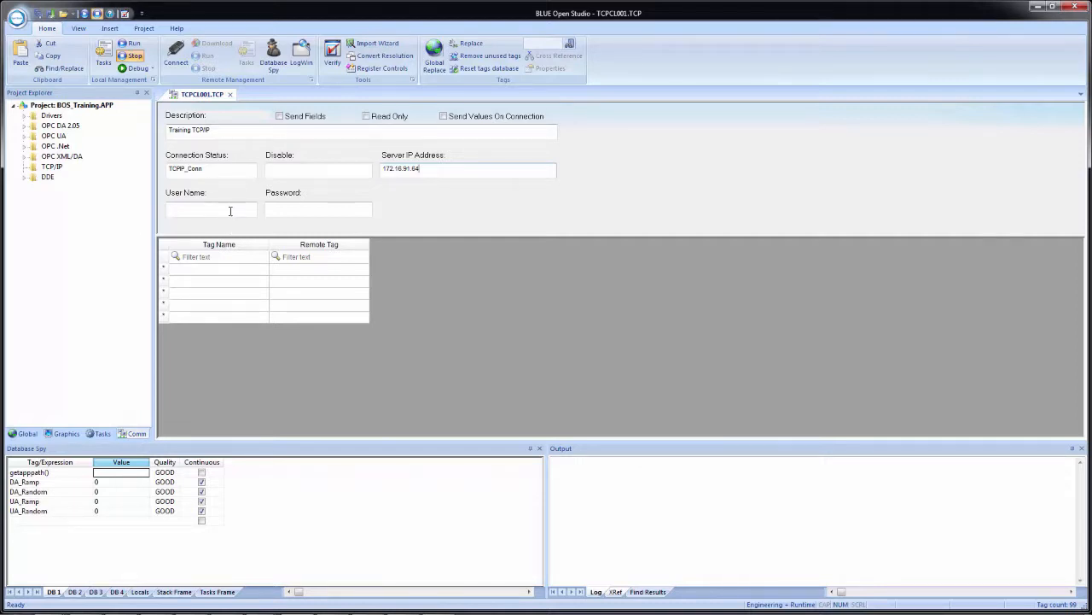
pyautogui.rightClick(205, 212)
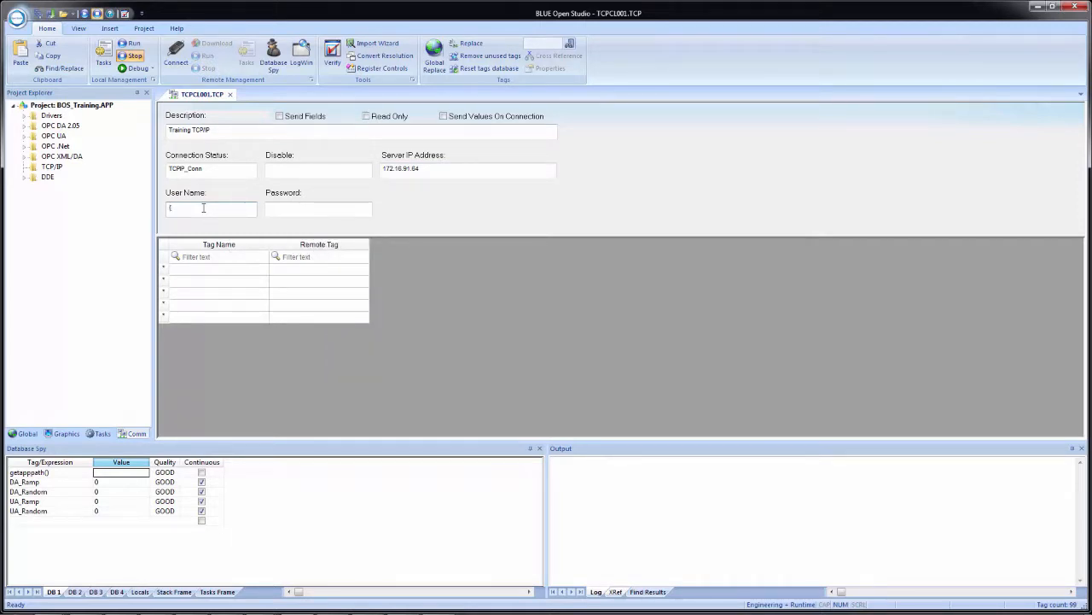
pyautogui.write('tagName}')
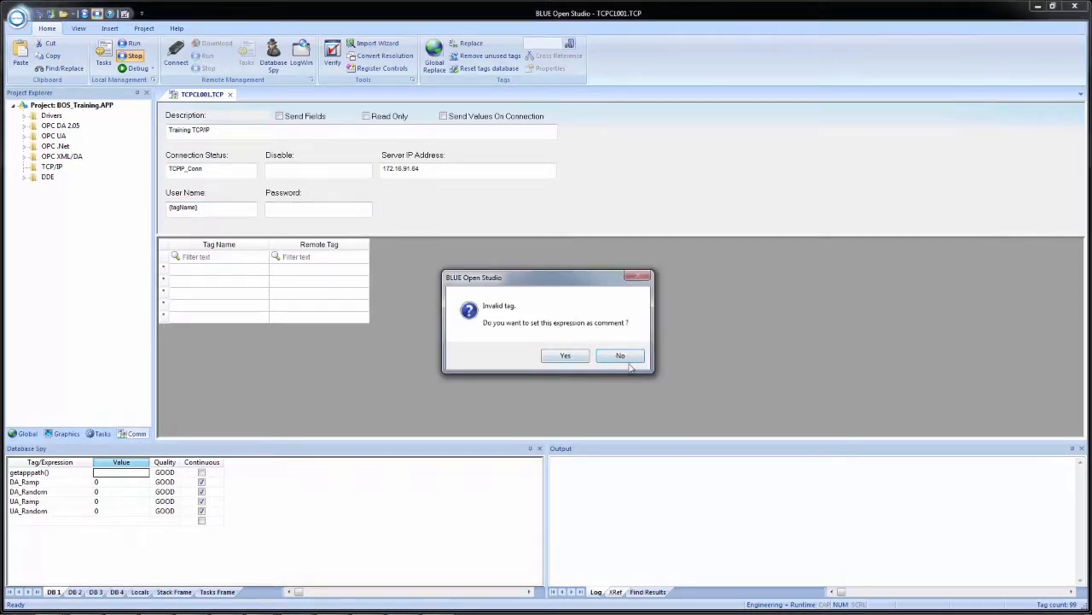
pyautogui.click(619, 355)
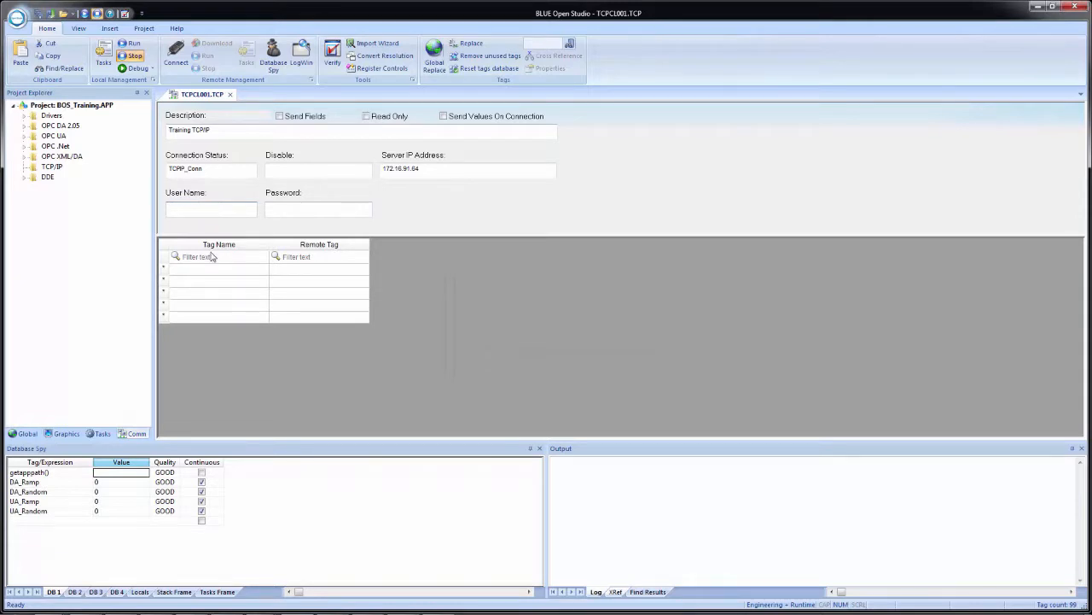
pyautogui.click(212, 212)
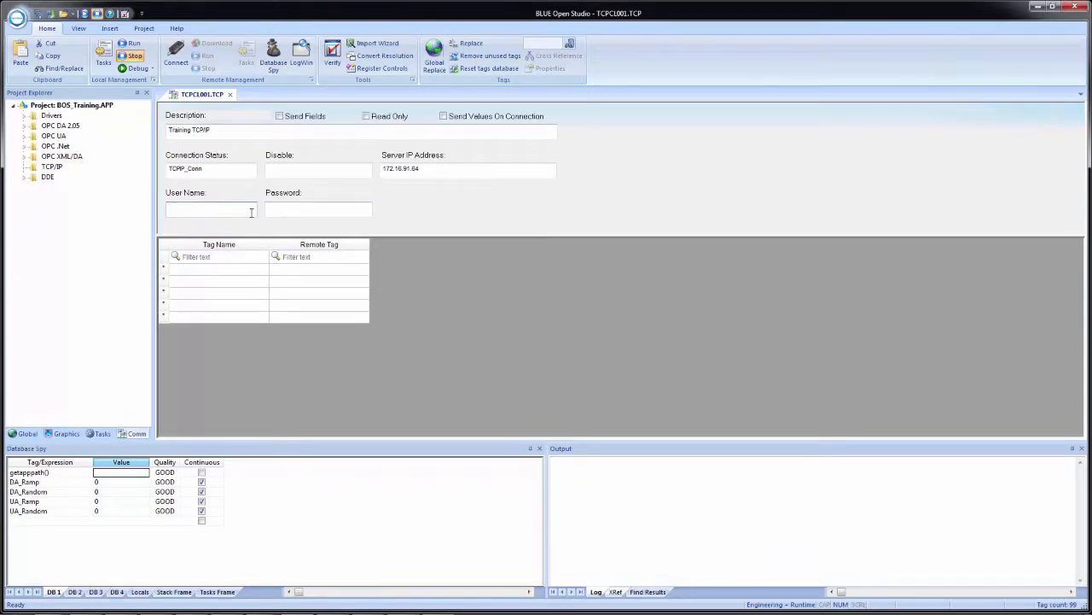
pyautogui.click(208, 209)
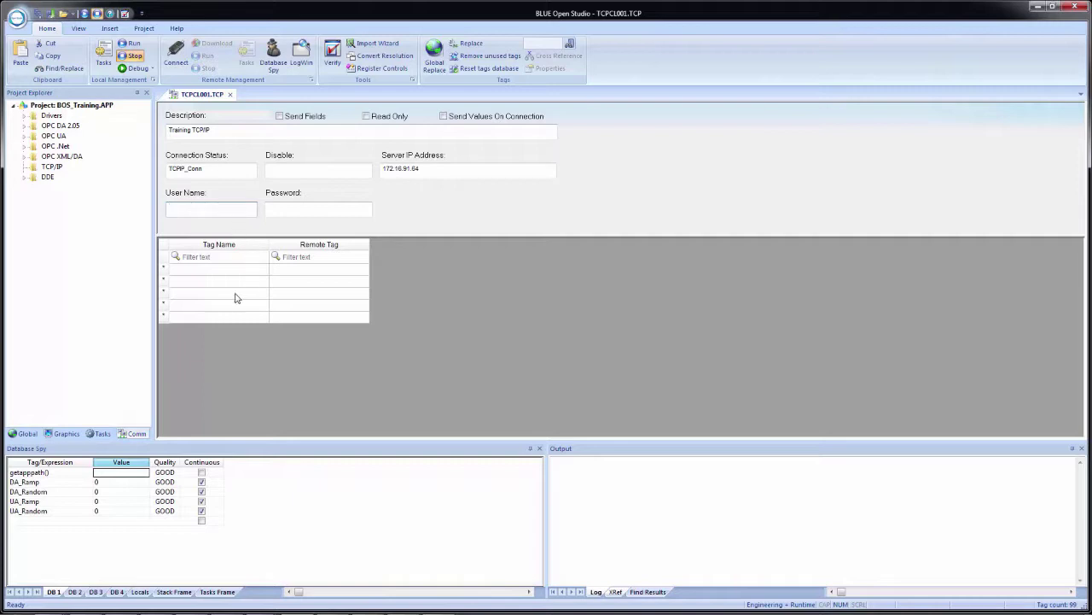
pyautogui.moveTo(222, 293)
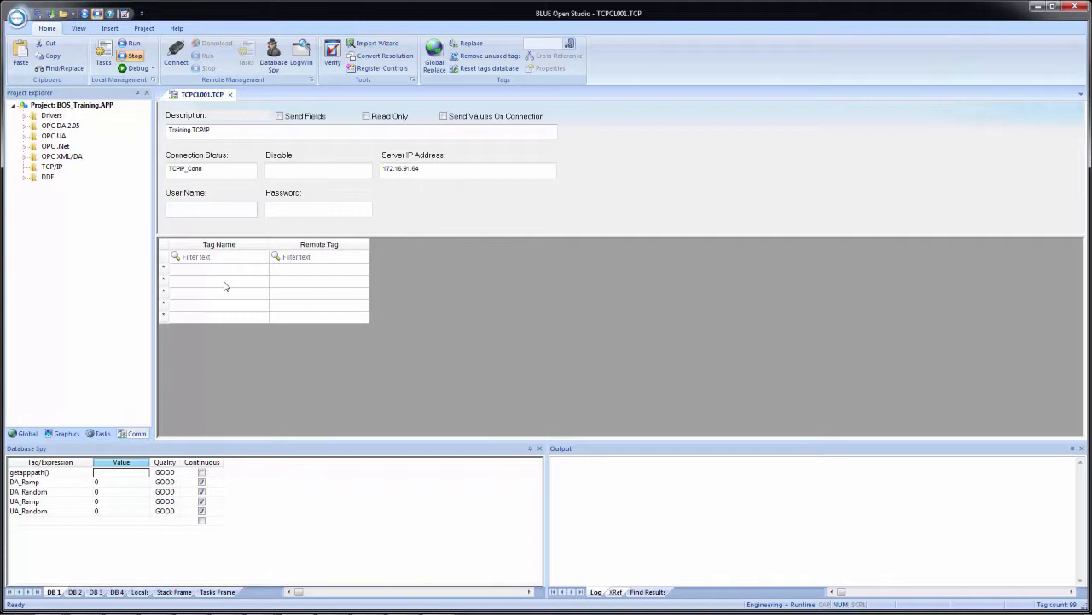
pyautogui.click(211, 208)
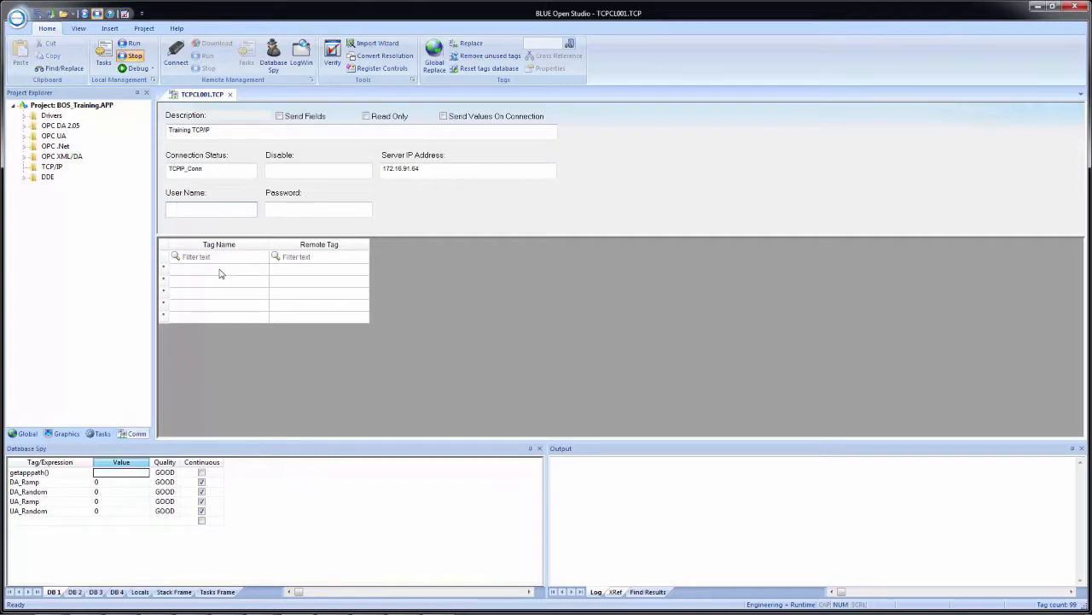
pyautogui.rightClick(218, 270)
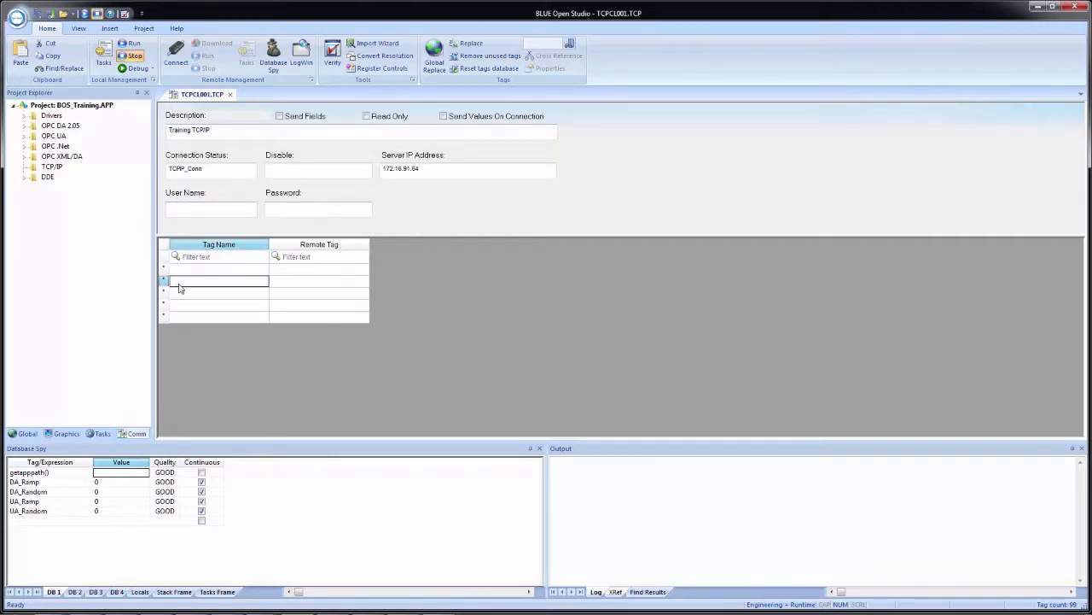
# - Enter TCPIP_Integer in the first Tag Name cell and create it as an integer tag
pyautogui.click(219, 270)
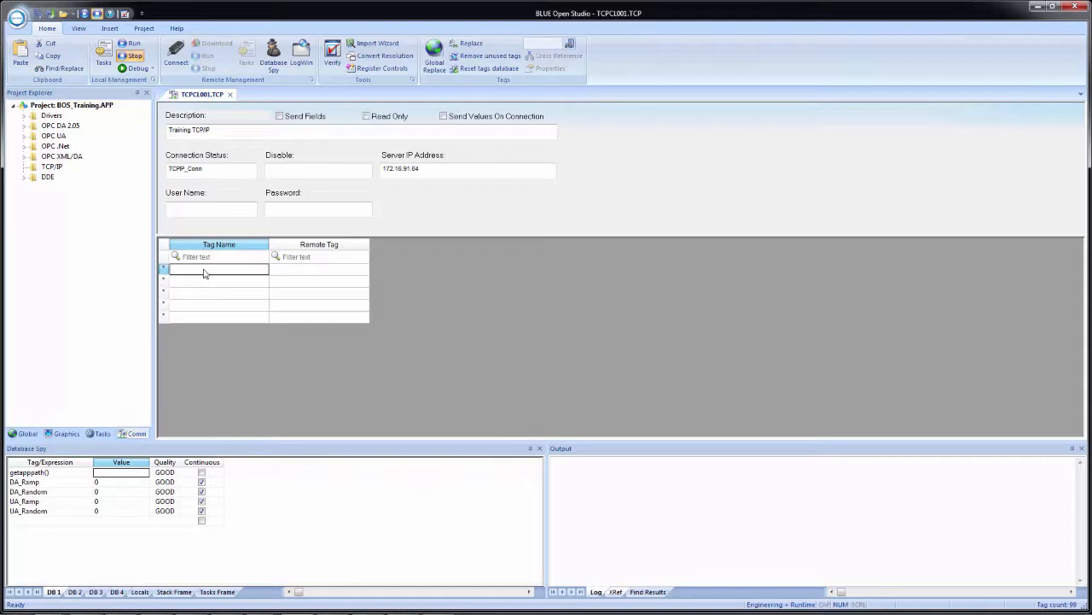
pyautogui.write('TCPIP_')
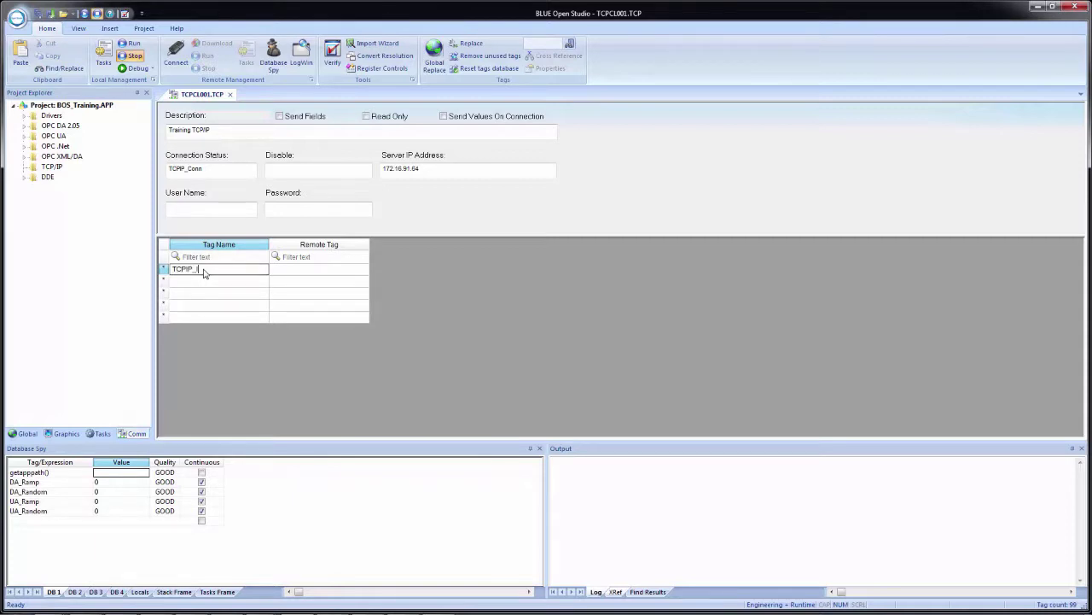
pyautogui.write('Integer')
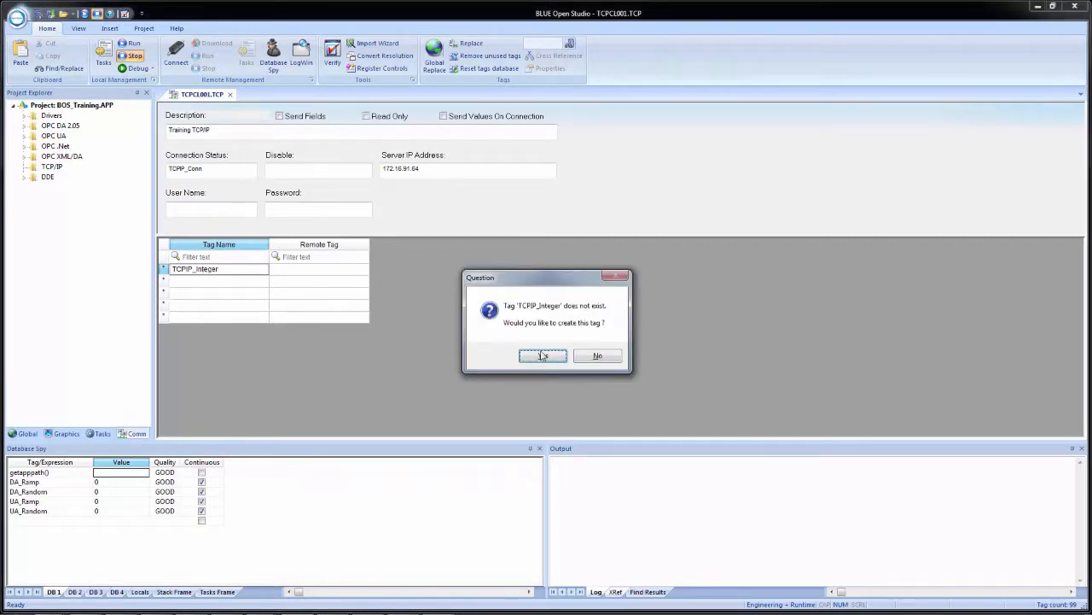
pyautogui.click(543, 355)
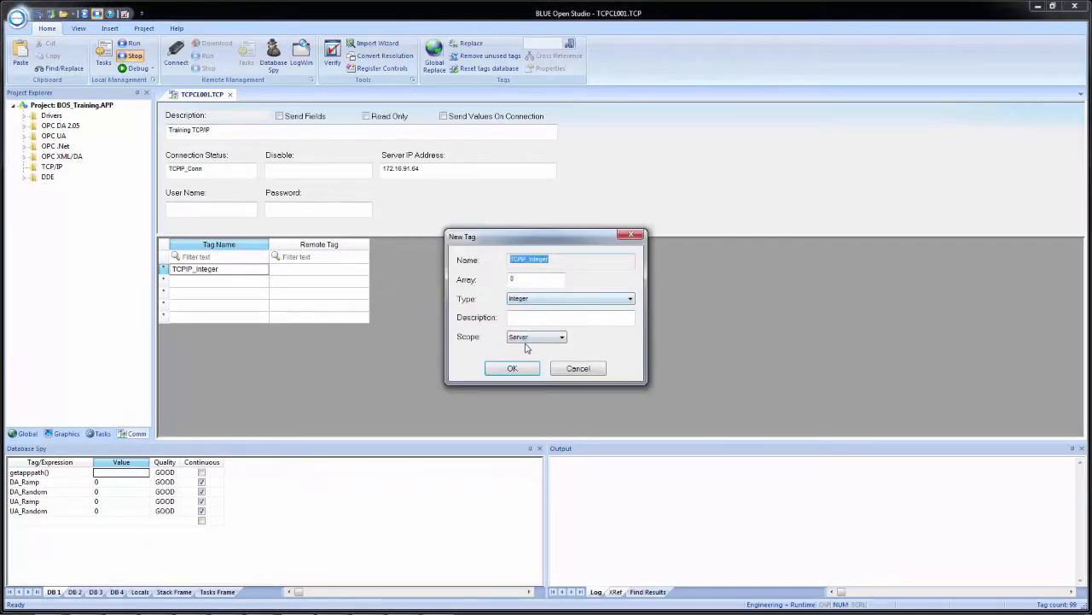
pyautogui.click(536, 336)
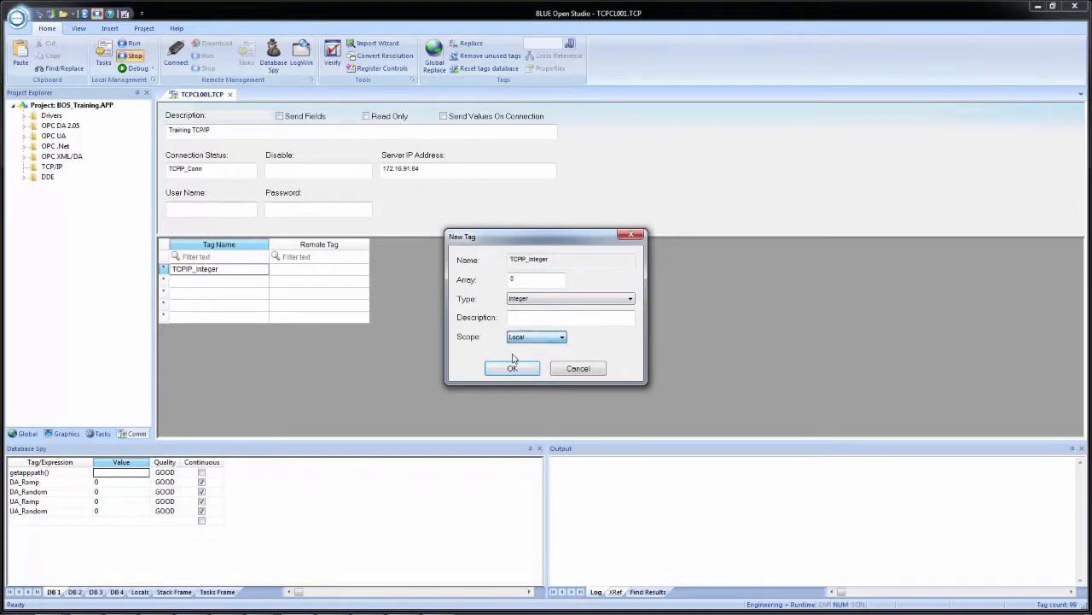
pyautogui.click(512, 369)
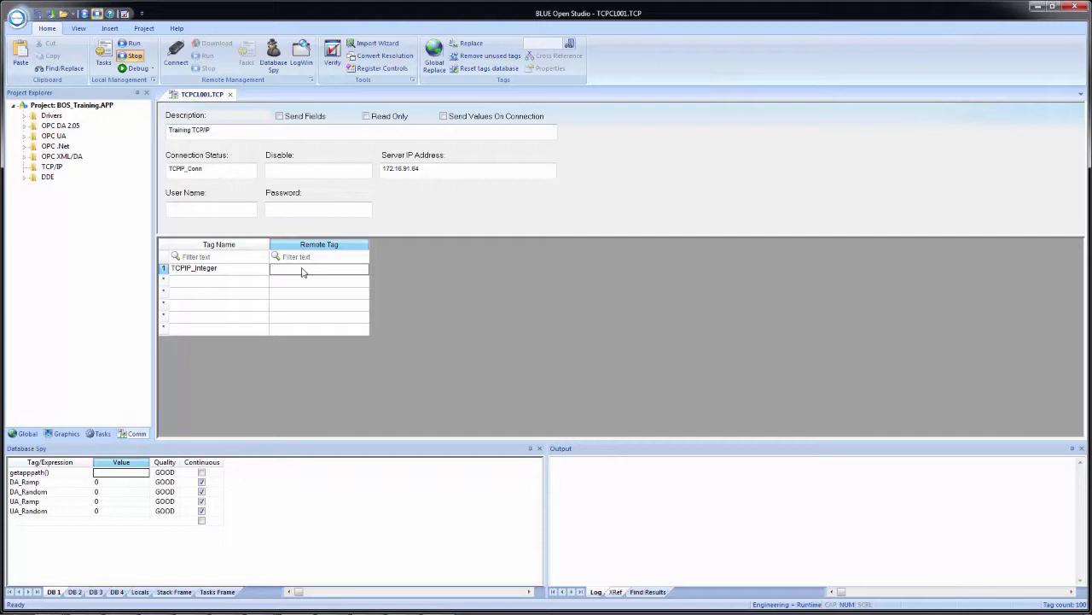
# - Set row 1's Remote Tag to the remote integer tag integer1
pyautogui.click(318, 268)
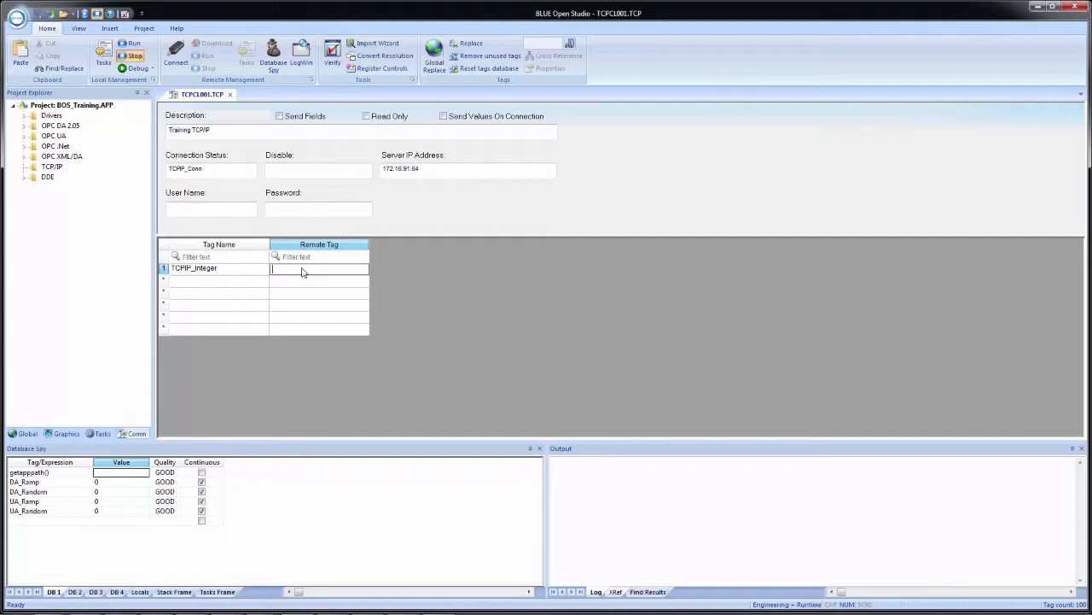
pyautogui.rightClick(304, 270)
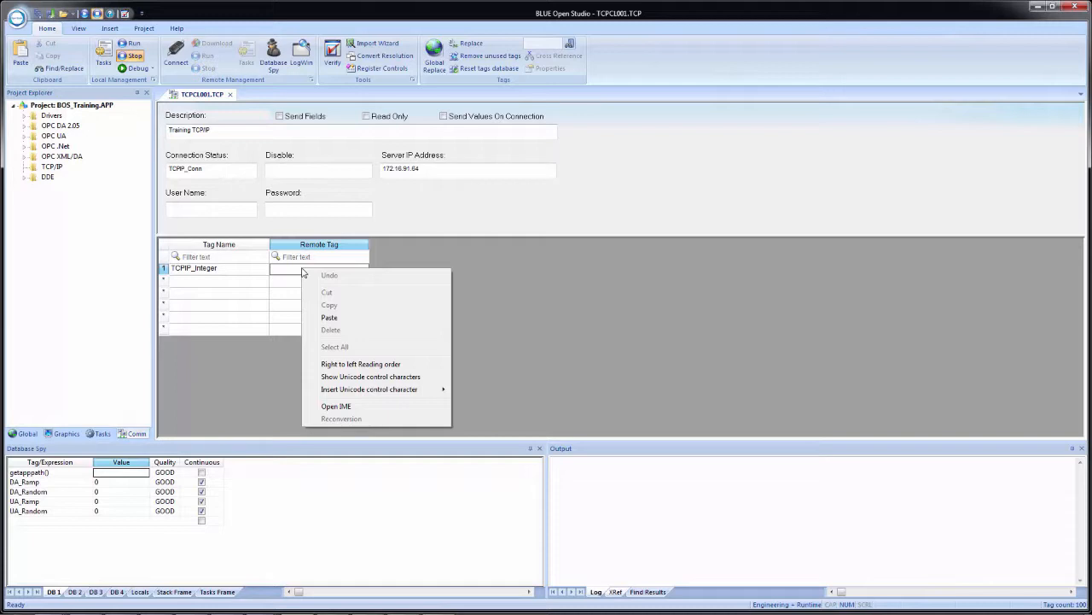
pyautogui.moveTo(277, 284)
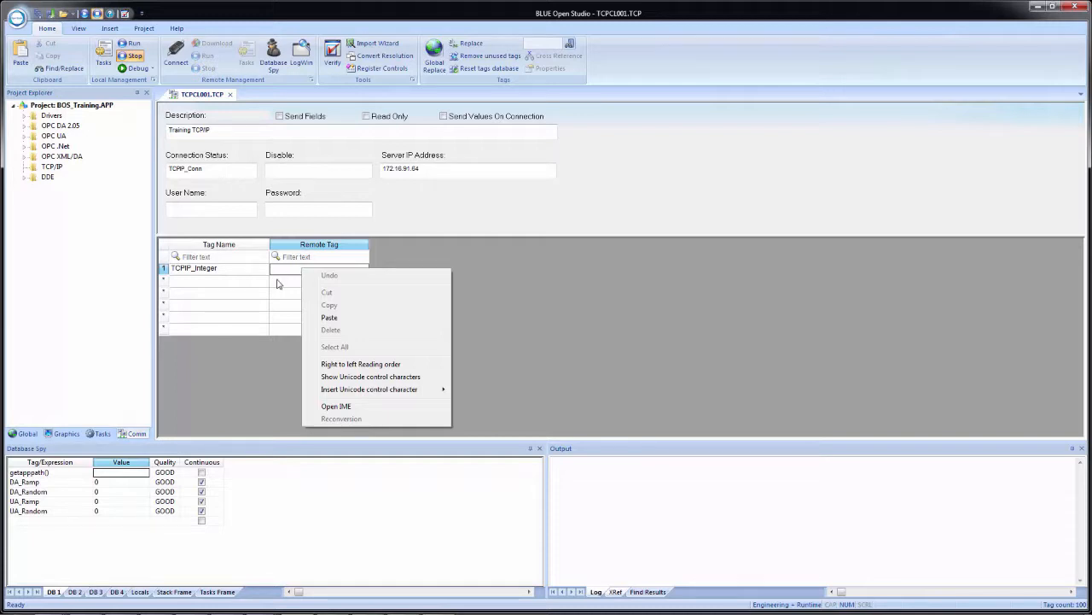
pyautogui.click(317, 268)
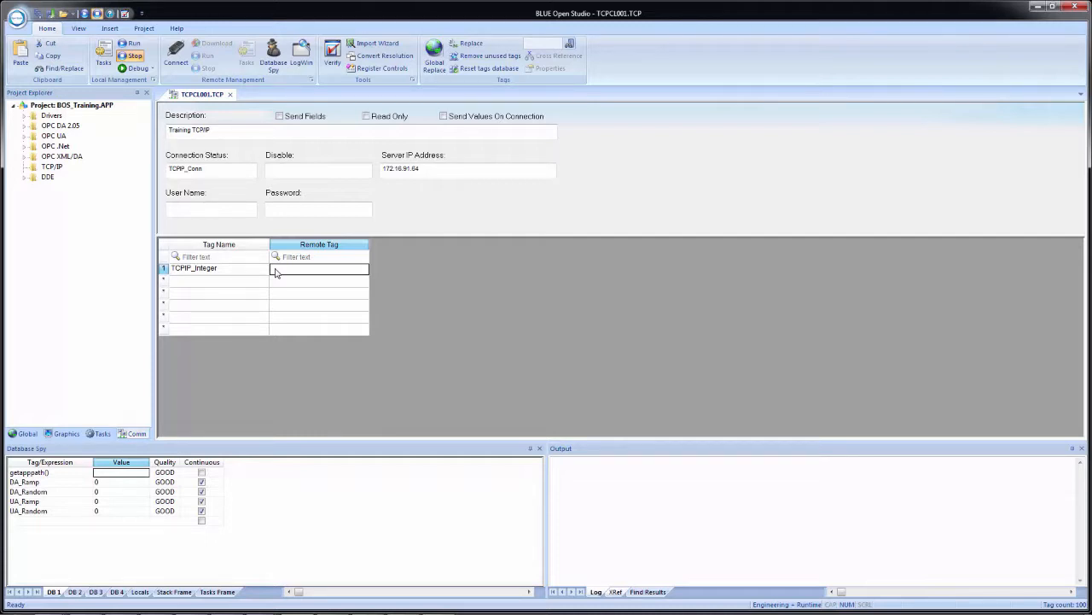
pyautogui.write('Integer1')
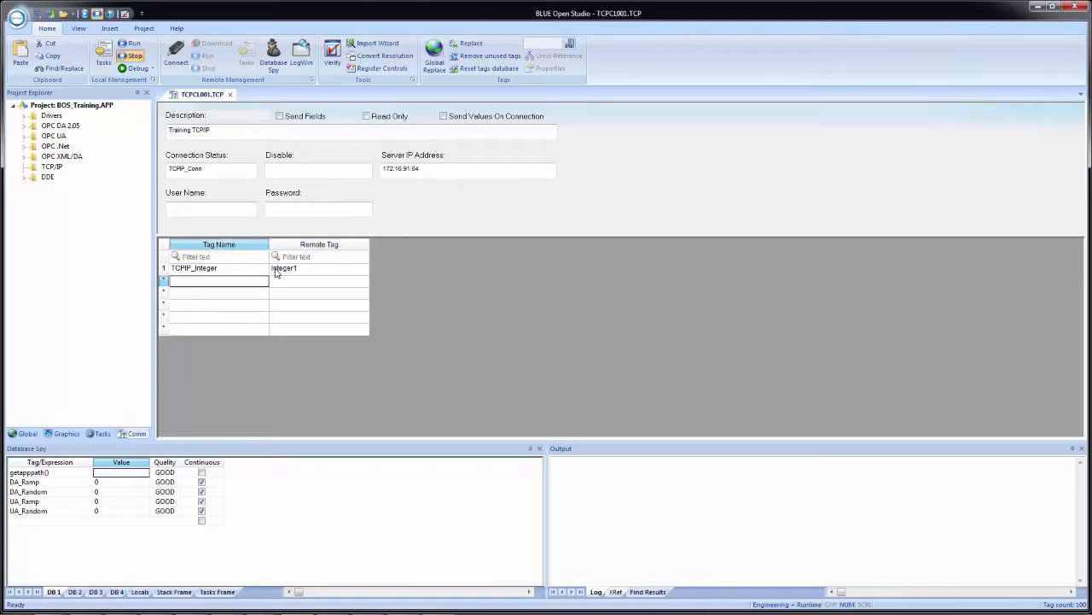
# - Create string tag TCPIP_String in row 2 mapped to remote tag String1
pyautogui.write('TCPIP_String')
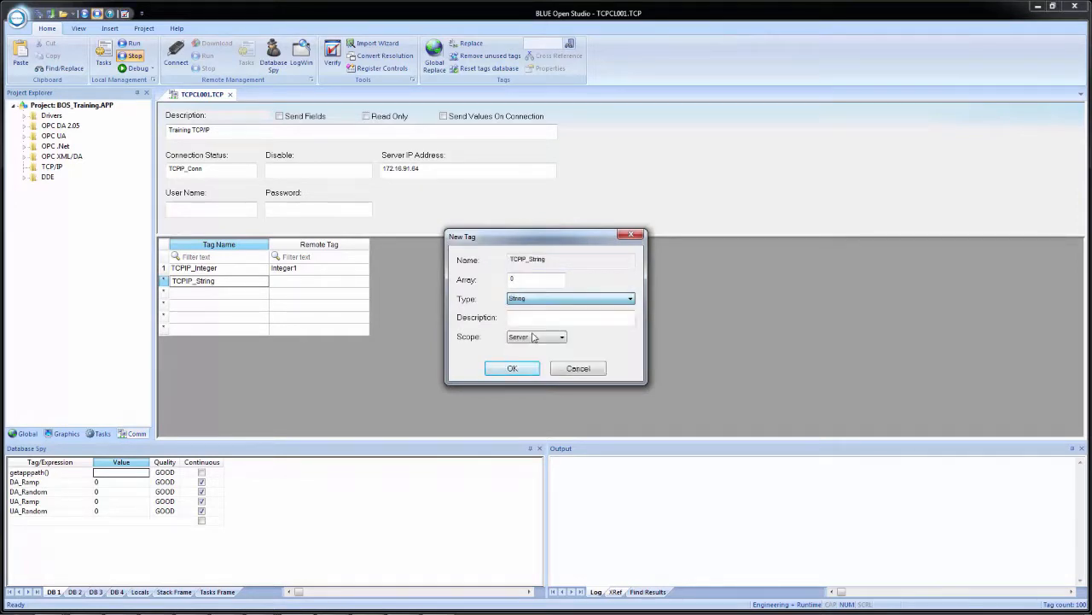
pyautogui.click(512, 369)
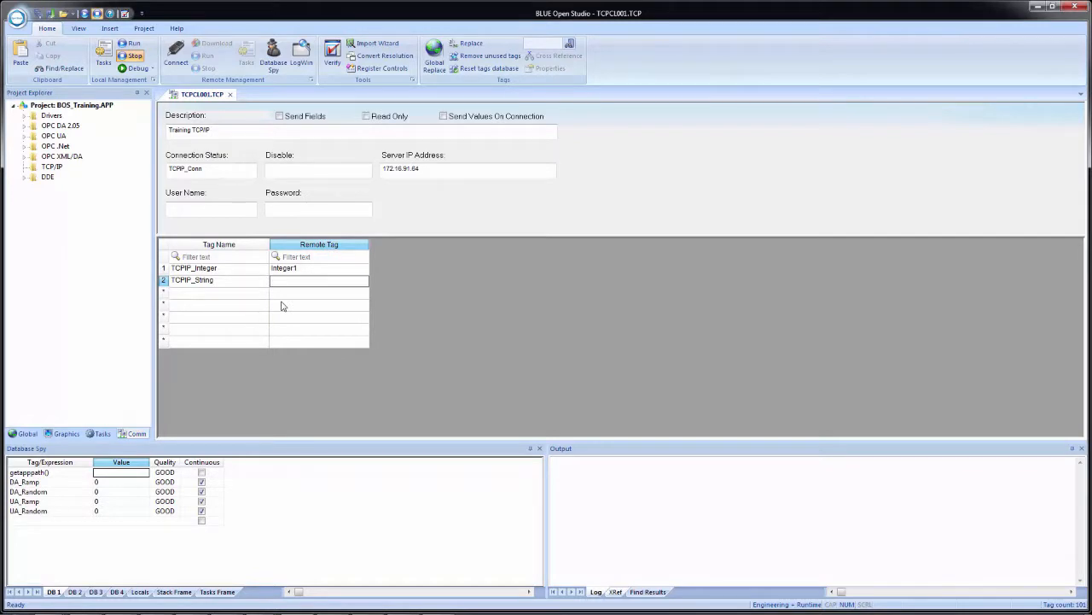
pyautogui.write('String1')
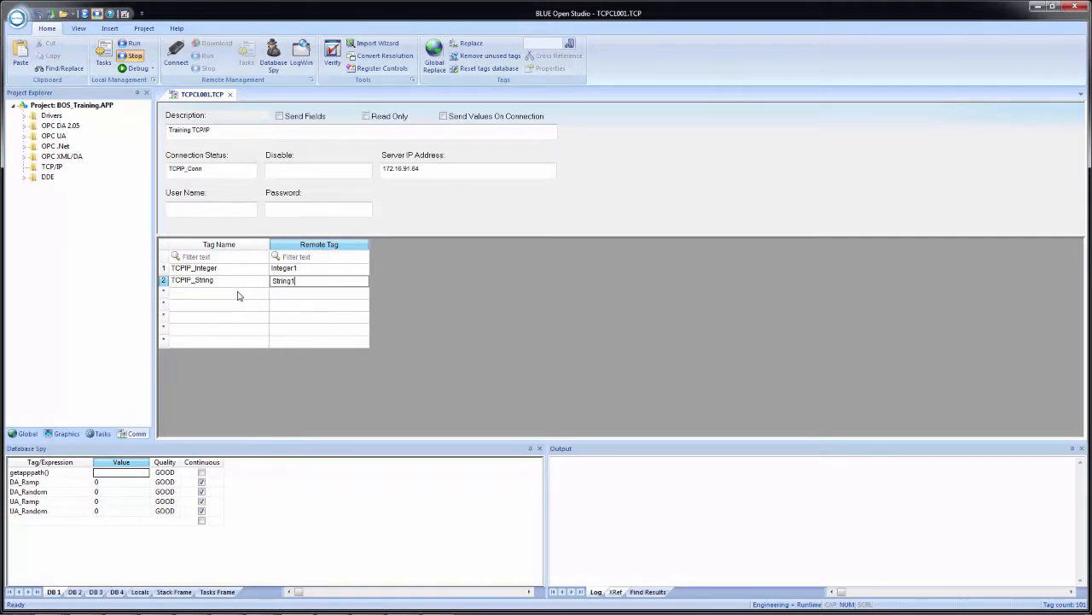
pyautogui.click(213, 292)
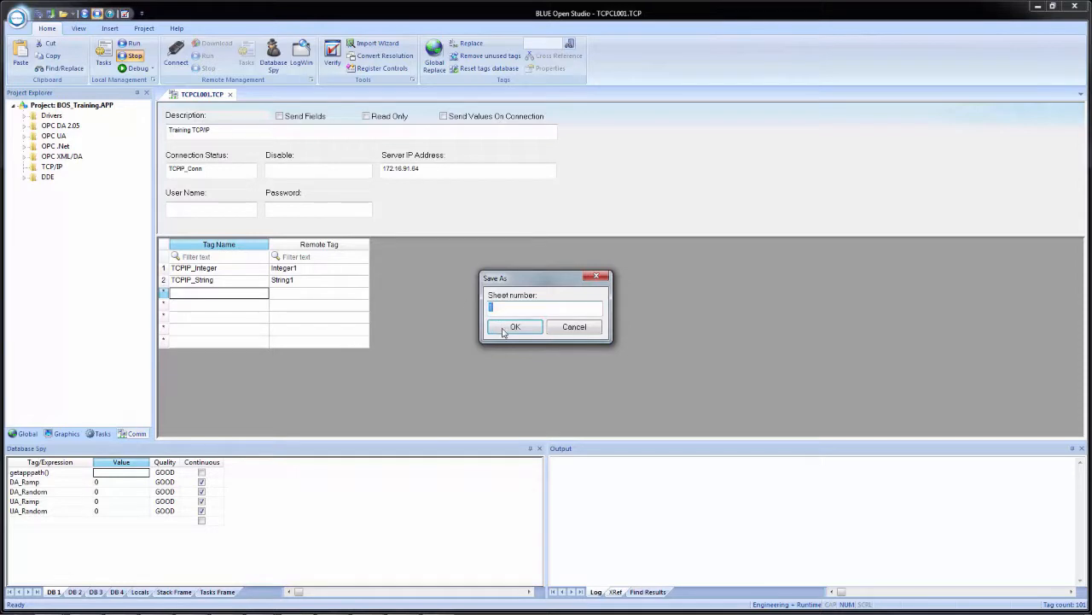
# - Save under the suggested sheet number and add the new tags to the Database Spy
pyautogui.click(515, 328)
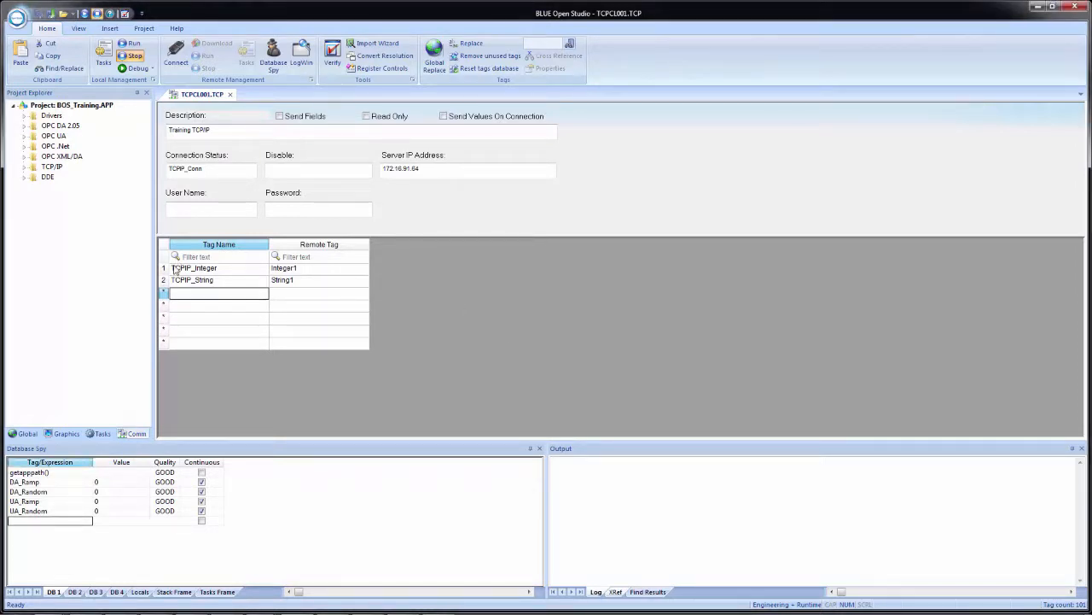
pyautogui.click(192, 280)
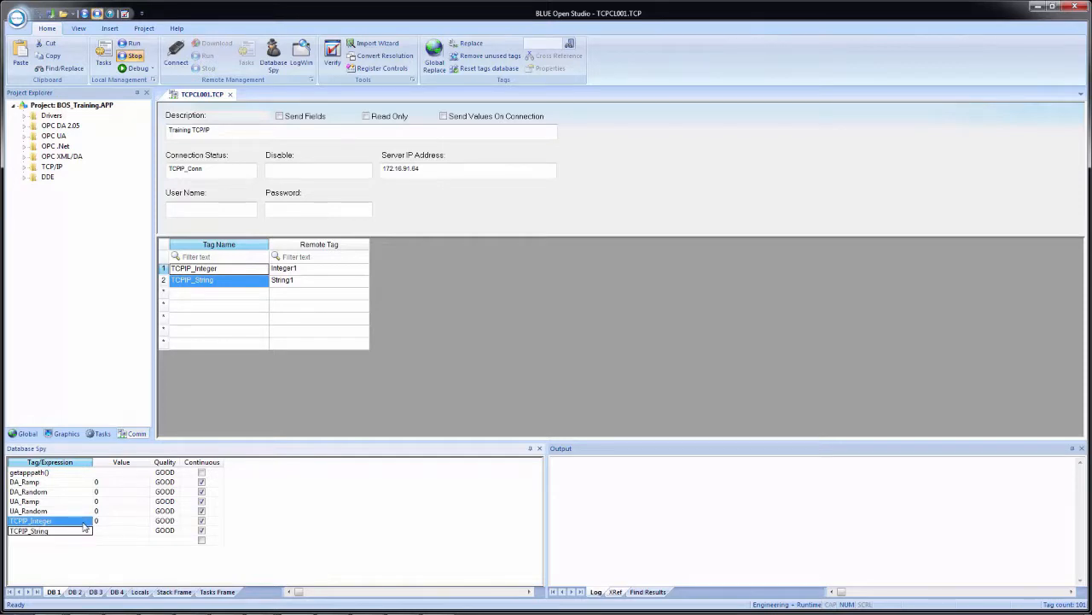
pyautogui.doubleClick(208, 169)
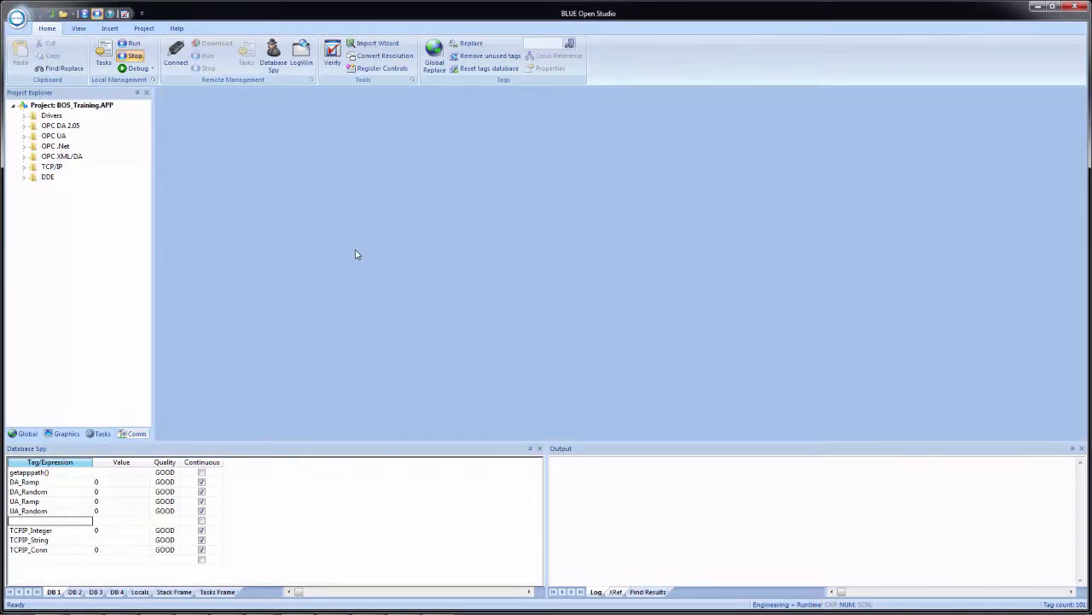
pyautogui.moveTo(379, 191)
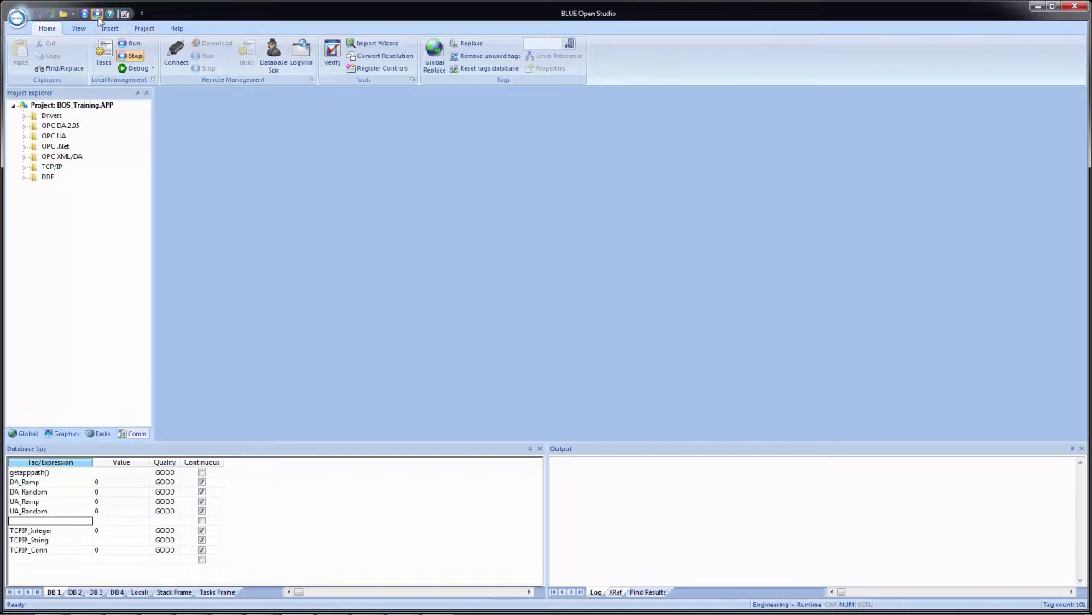
pyautogui.moveTo(85, 14)
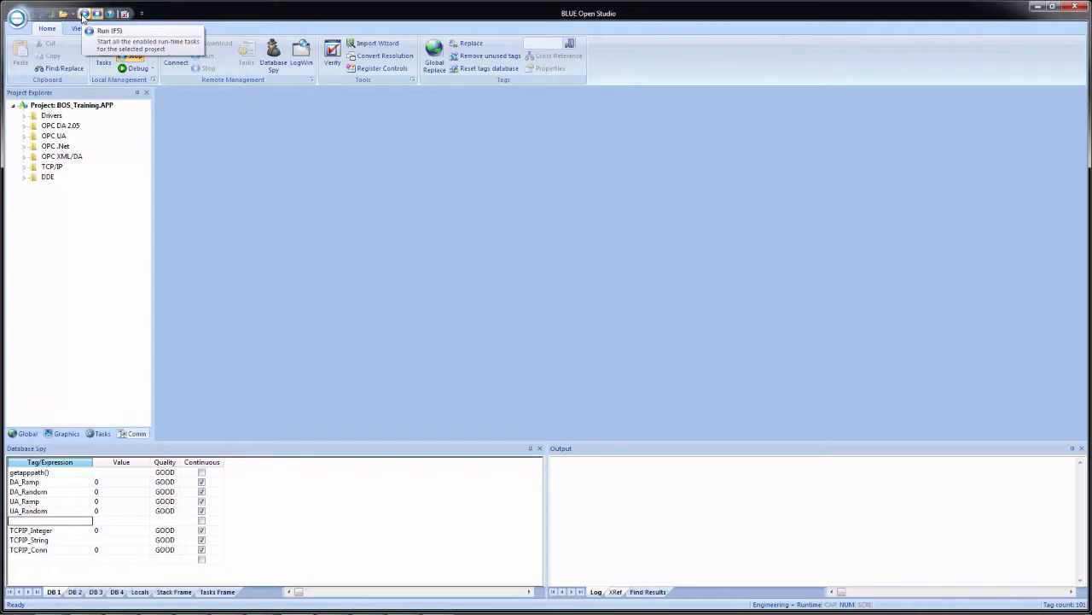
# - Run the project from the Quick Access toolbar
pyautogui.click(83, 13)
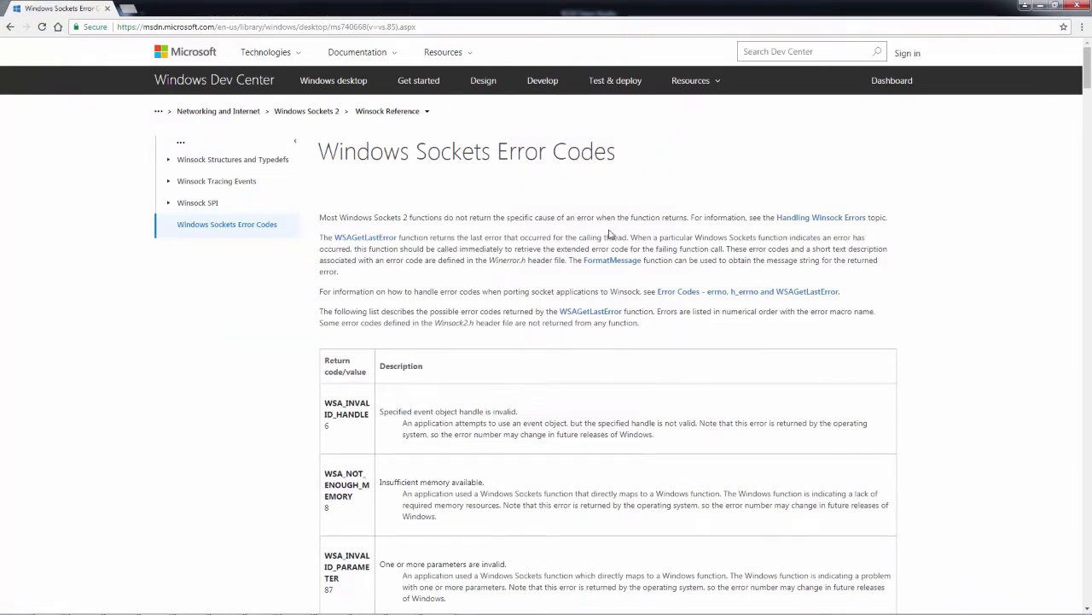
pyautogui.moveTo(334, 250)
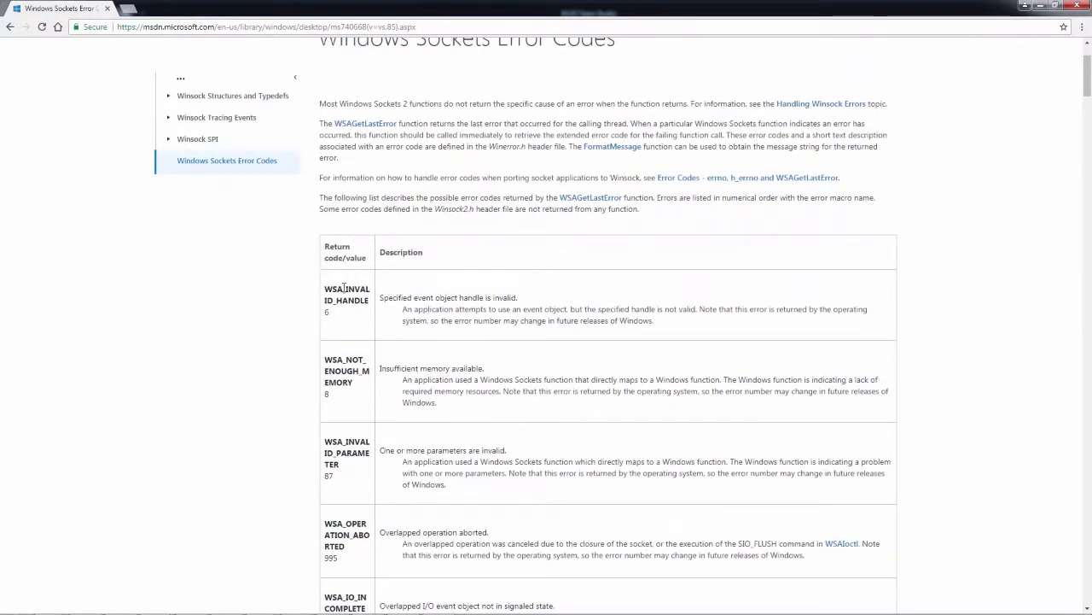
# - Scroll the Windows Sockets error list to WSAECONNABORTED and mark code 10053
pyautogui.scroll(-3)
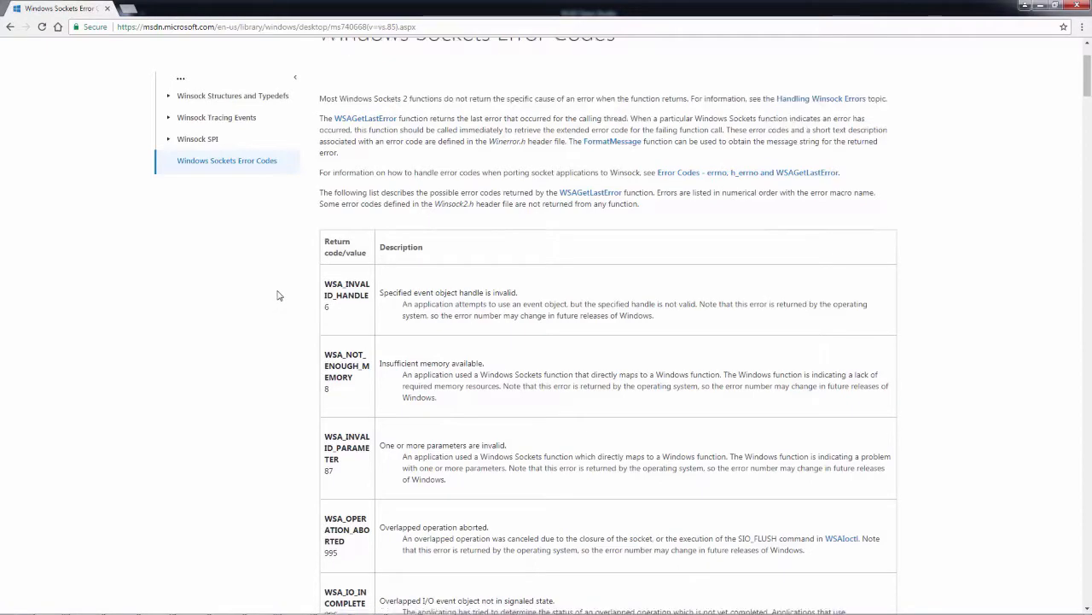
pyautogui.scroll(-3)
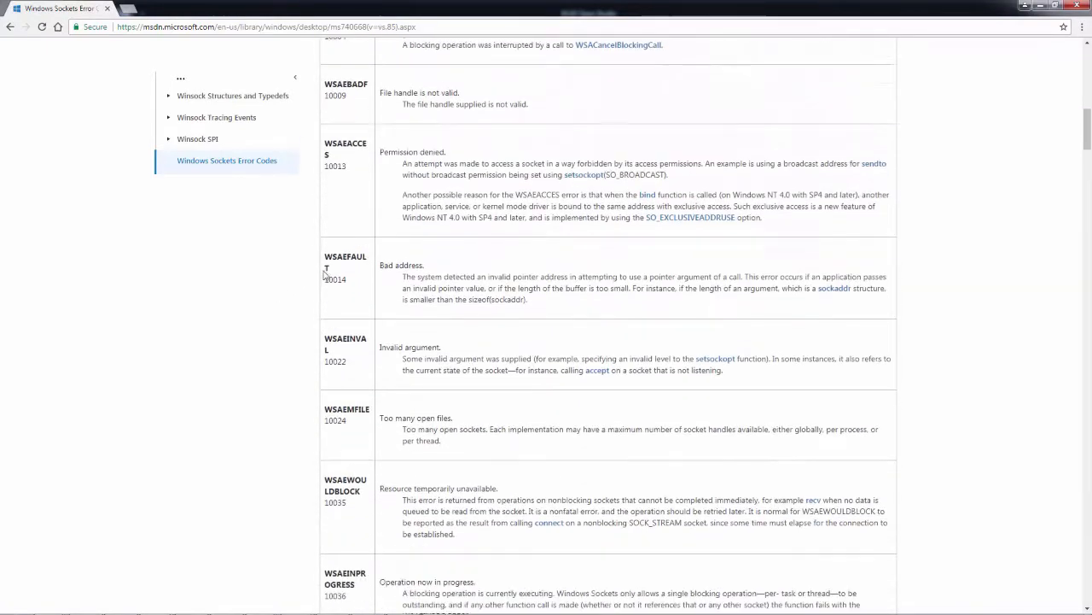
pyautogui.scroll(-3)
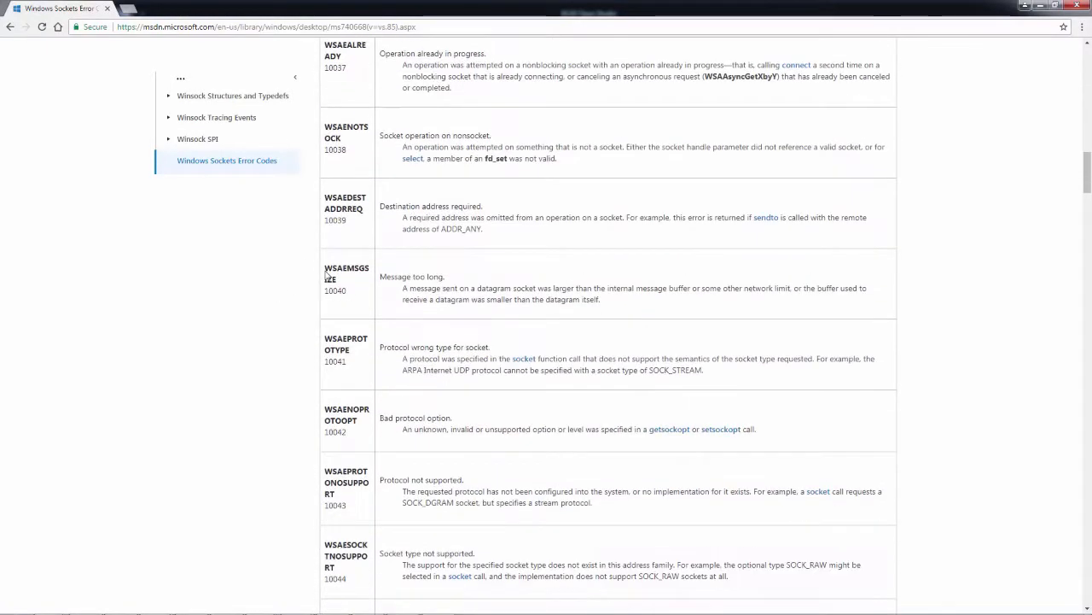
pyautogui.scroll(-3)
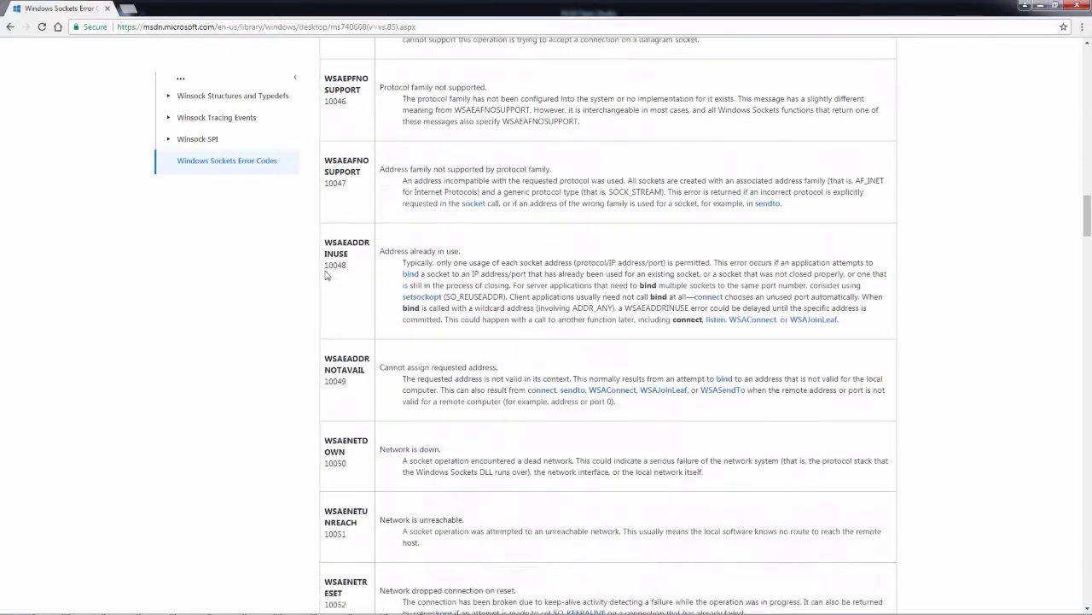
pyautogui.scroll(-3)
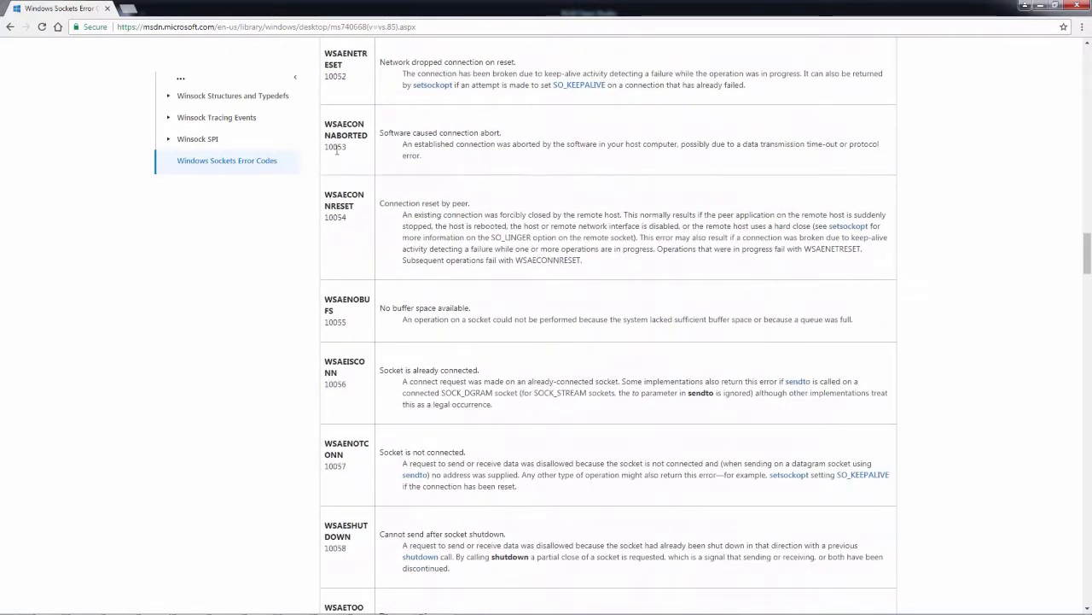
pyautogui.doubleClick(334, 147)
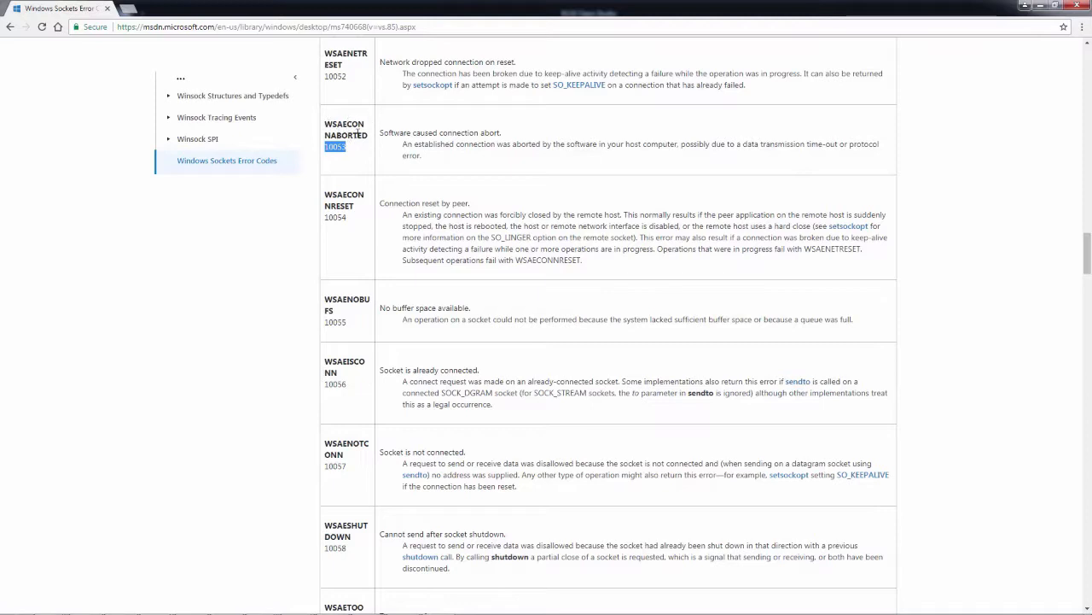
pyautogui.moveTo(355, 166)
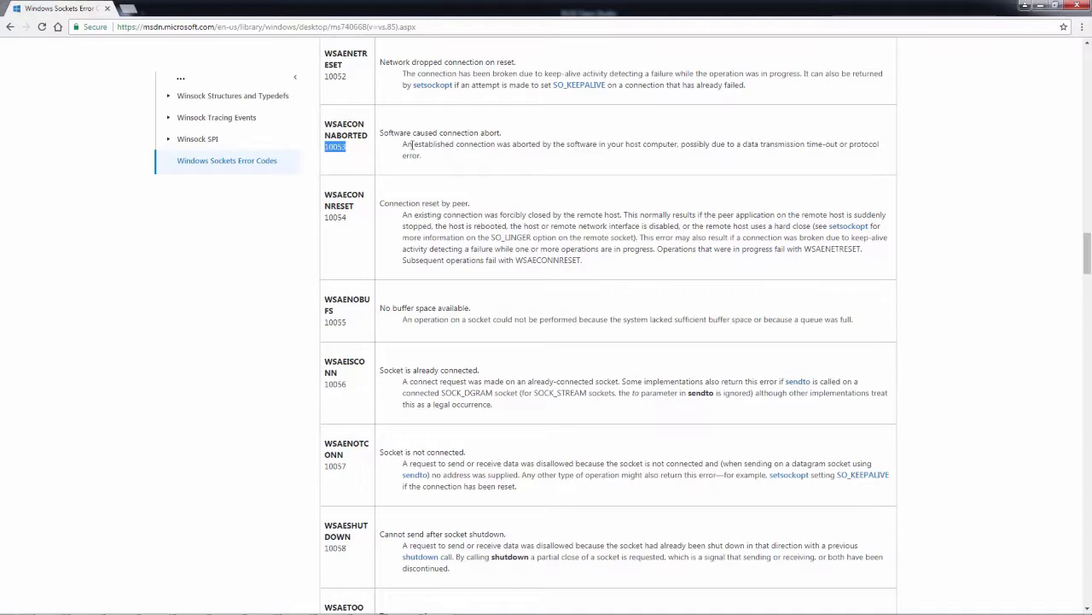
pyautogui.moveTo(386, 143)
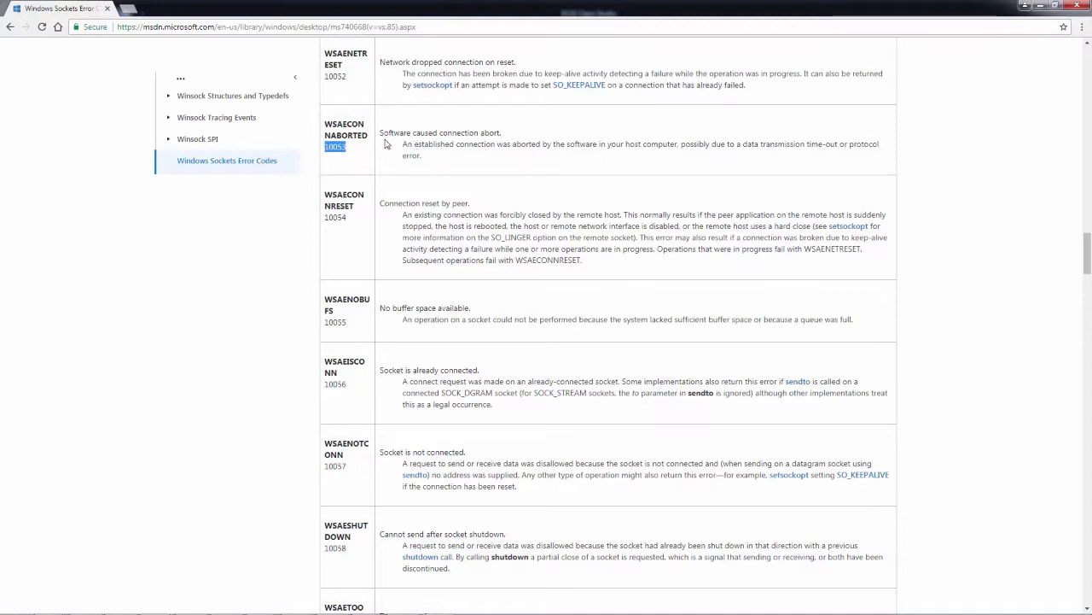
pyautogui.moveTo(444, 153)
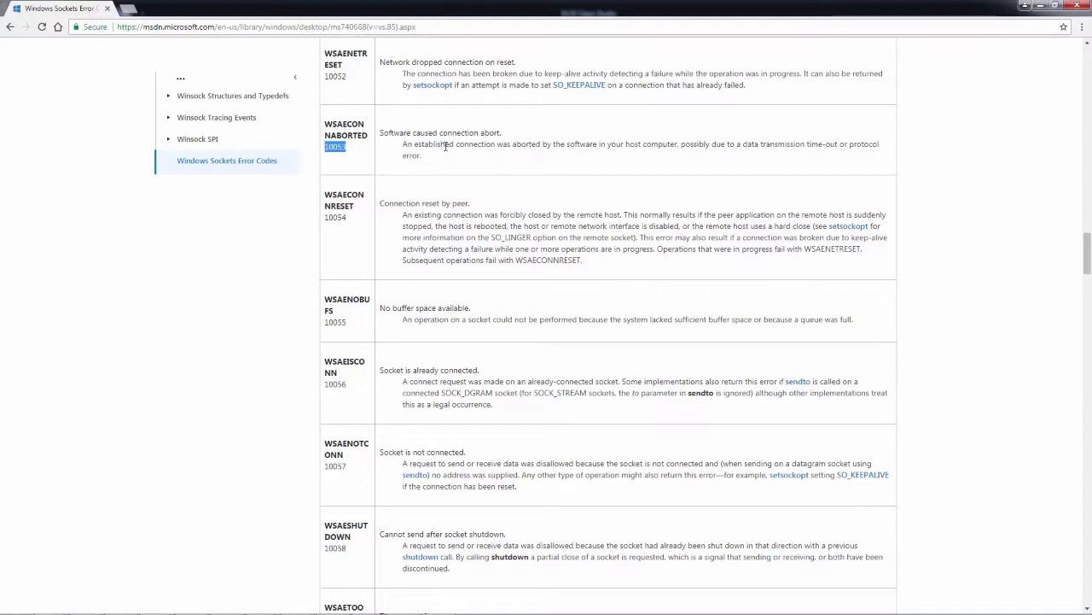
pyautogui.moveTo(562, 144)
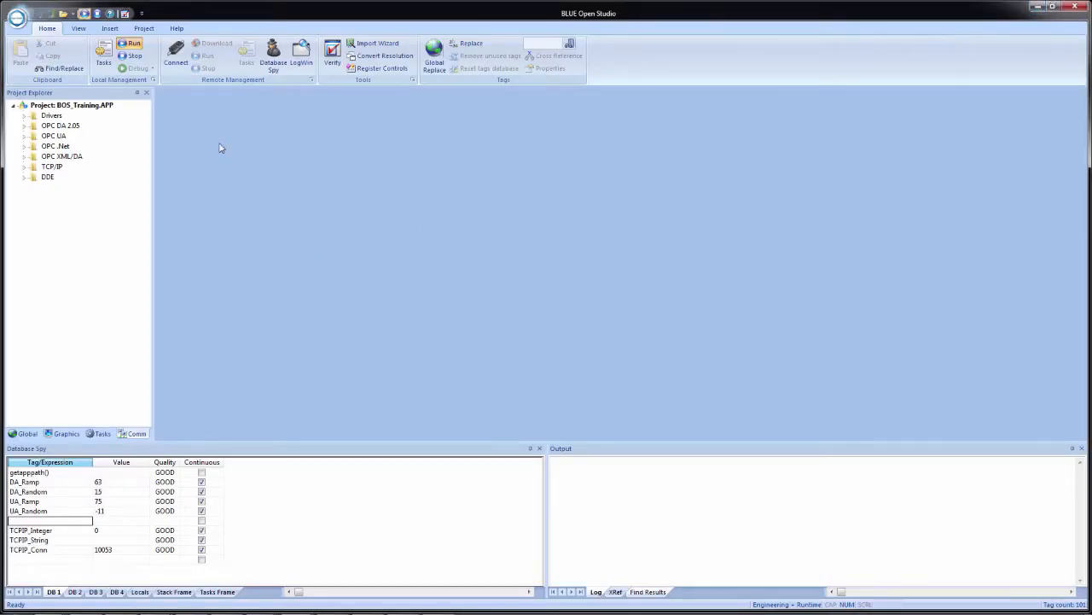
# - Show the Project Status list of runtime tasks from the Home ribbon
pyautogui.click(104, 53)
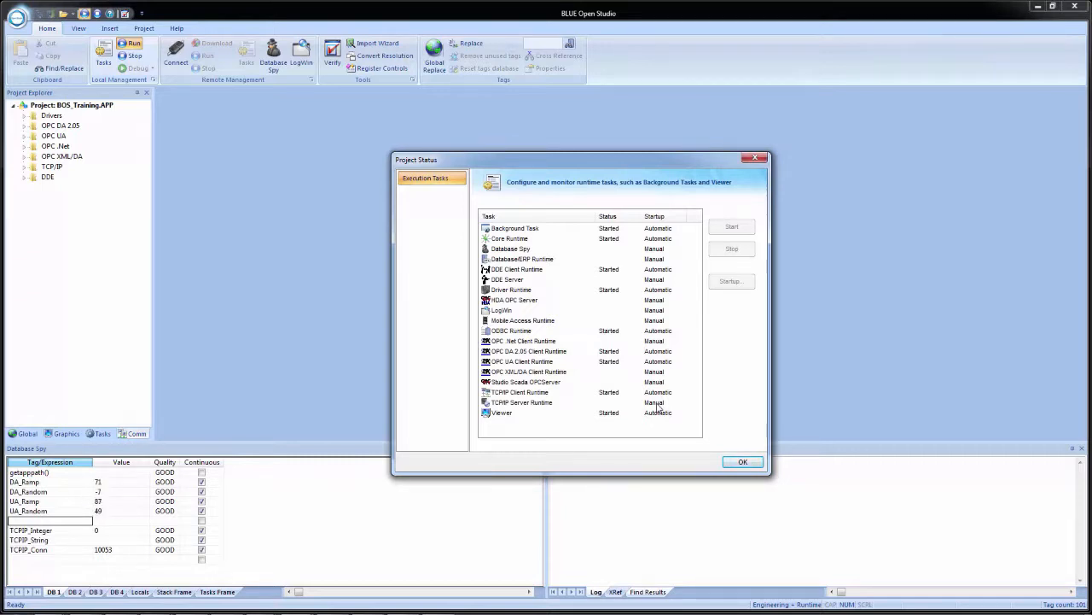
pyautogui.moveTo(546, 410)
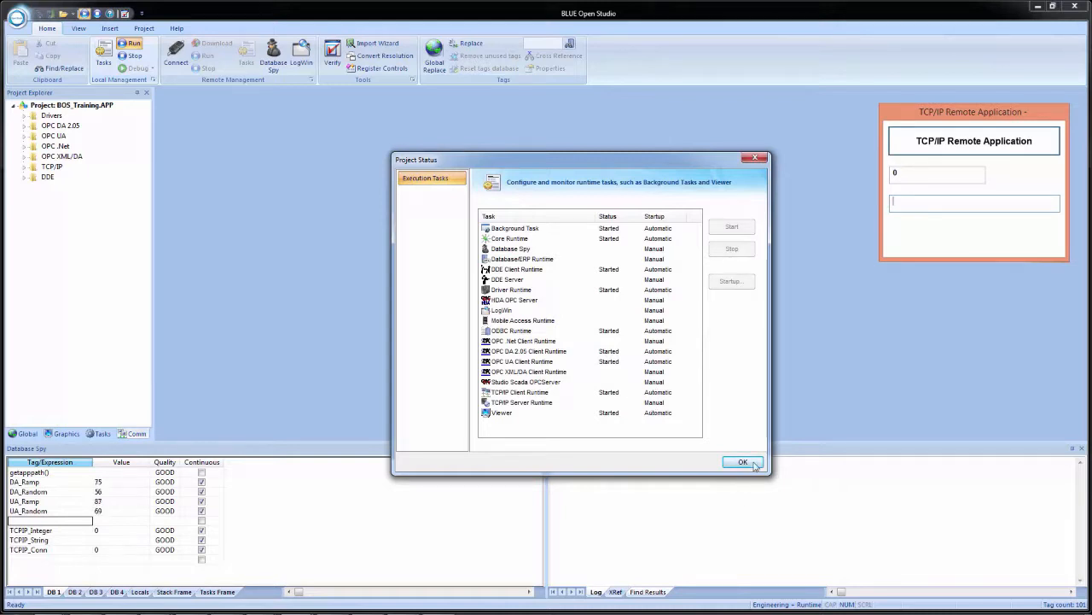
# - Dismiss Project Status and set TCPIP_Integer to 1234 in Database Spy
pyautogui.click(742, 460)
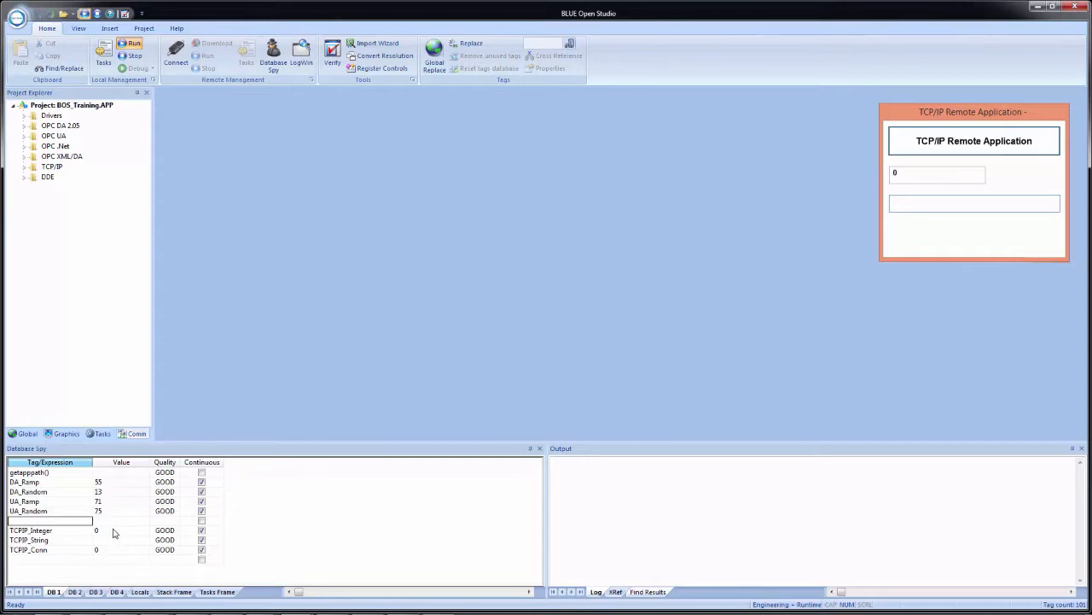
pyautogui.click(123, 533)
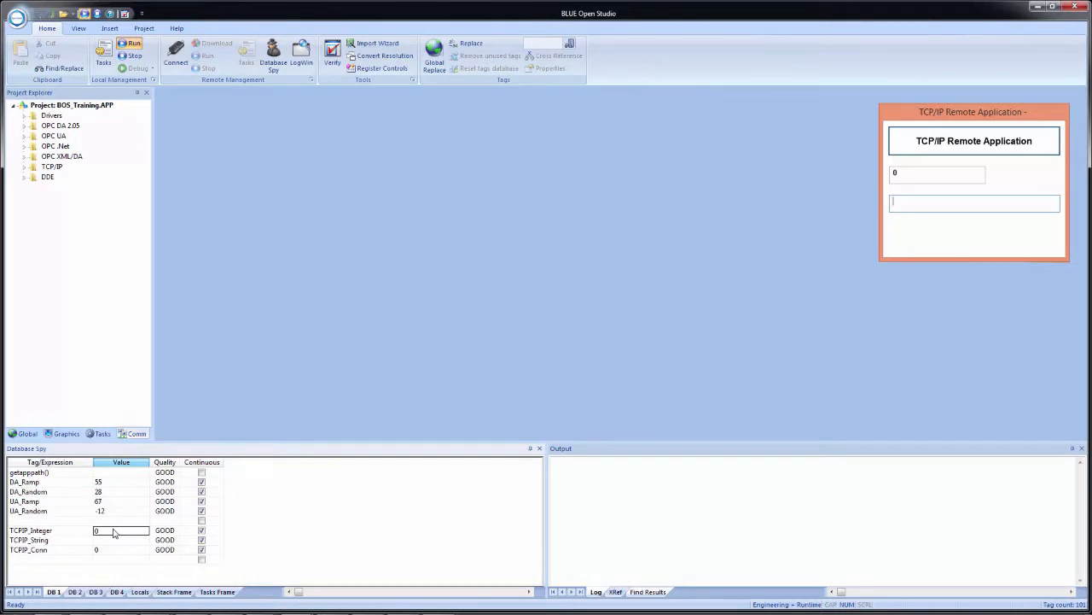
pyautogui.write('1234')
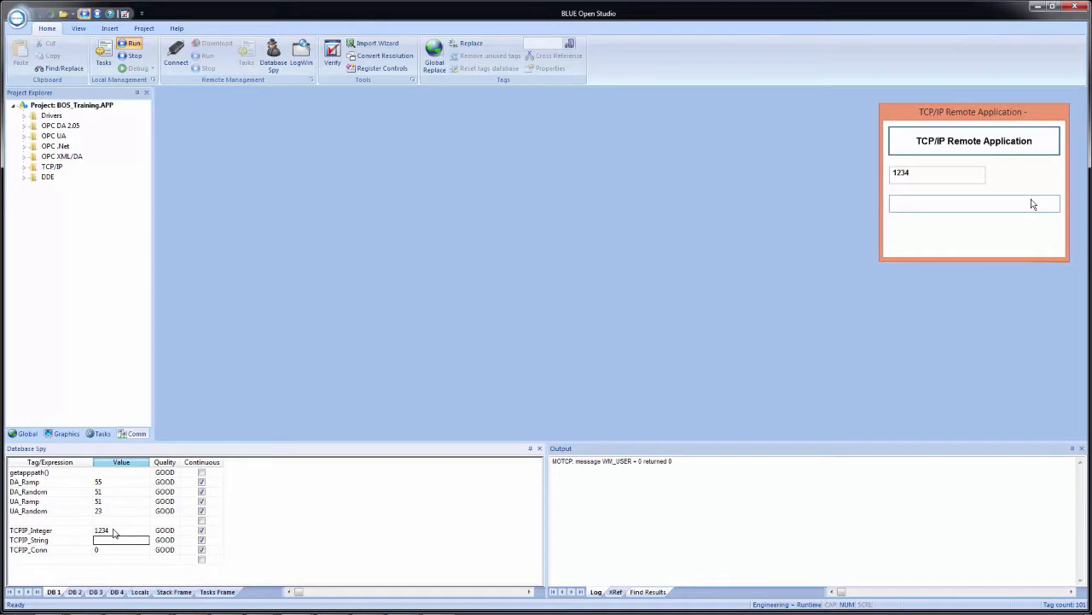
# - Enter Hello in the remote application's string field
pyautogui.write('H')
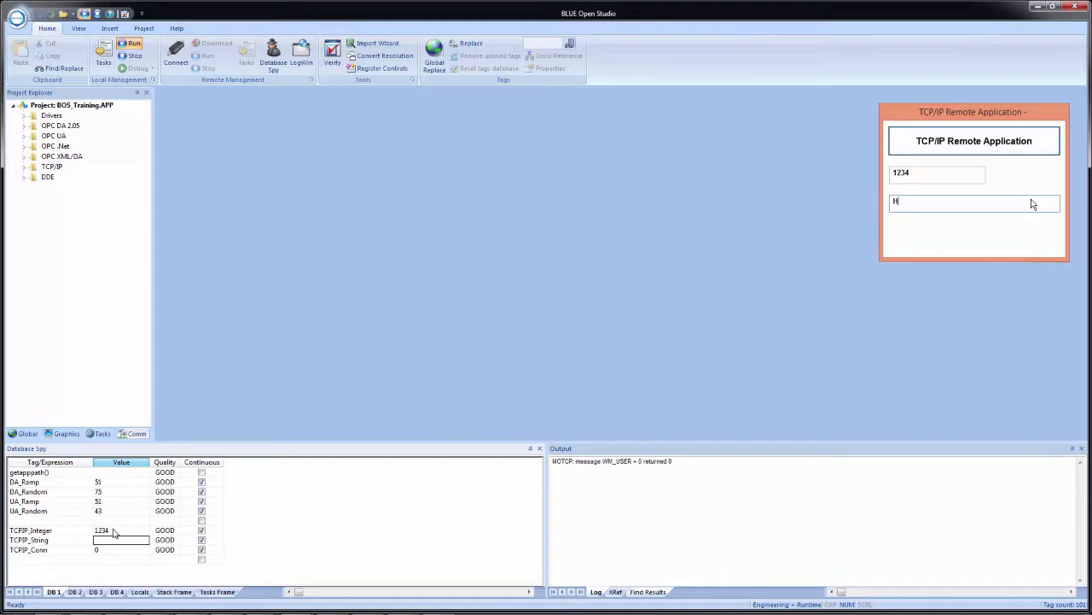
pyautogui.write('ello')
pyautogui.write('Goodbye')
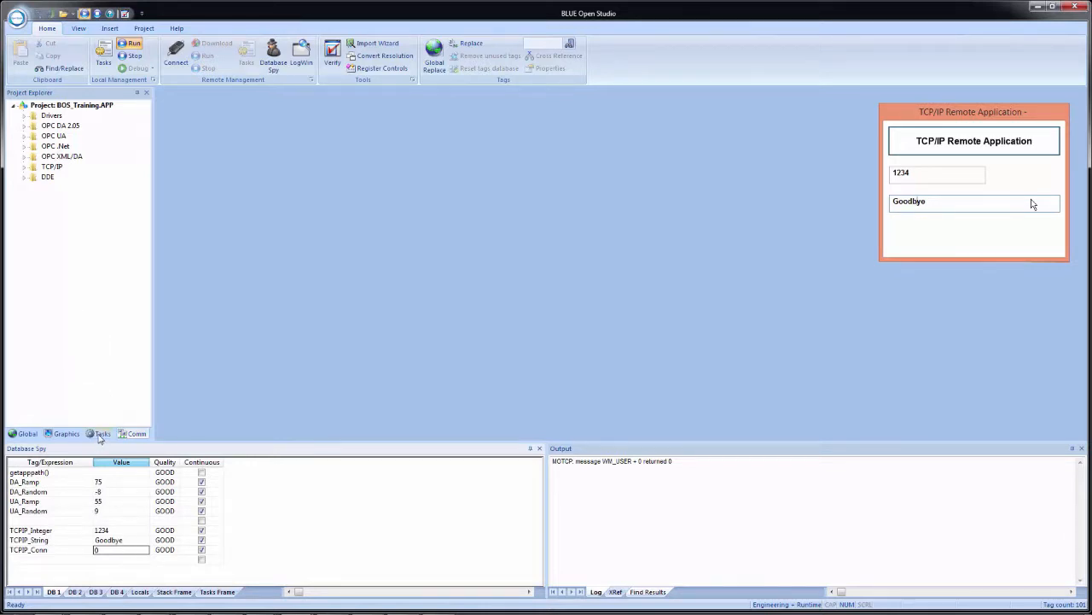
# - In the Training TCP/IP client worksheet, change TCPIP_String's remote tag name to String11
pyautogui.click(24, 167)
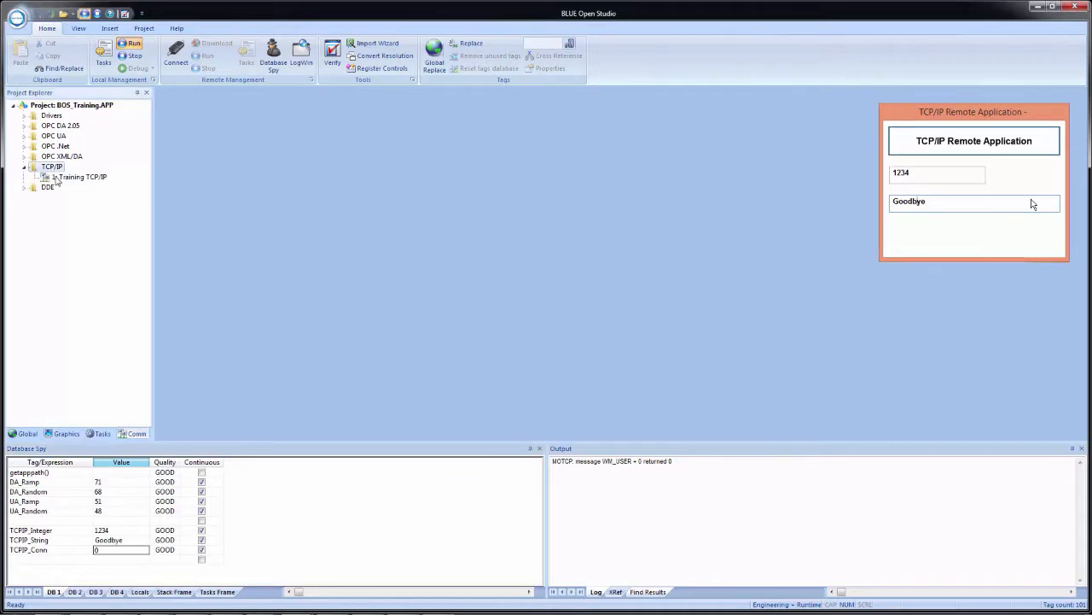
pyautogui.doubleClick(82, 176)
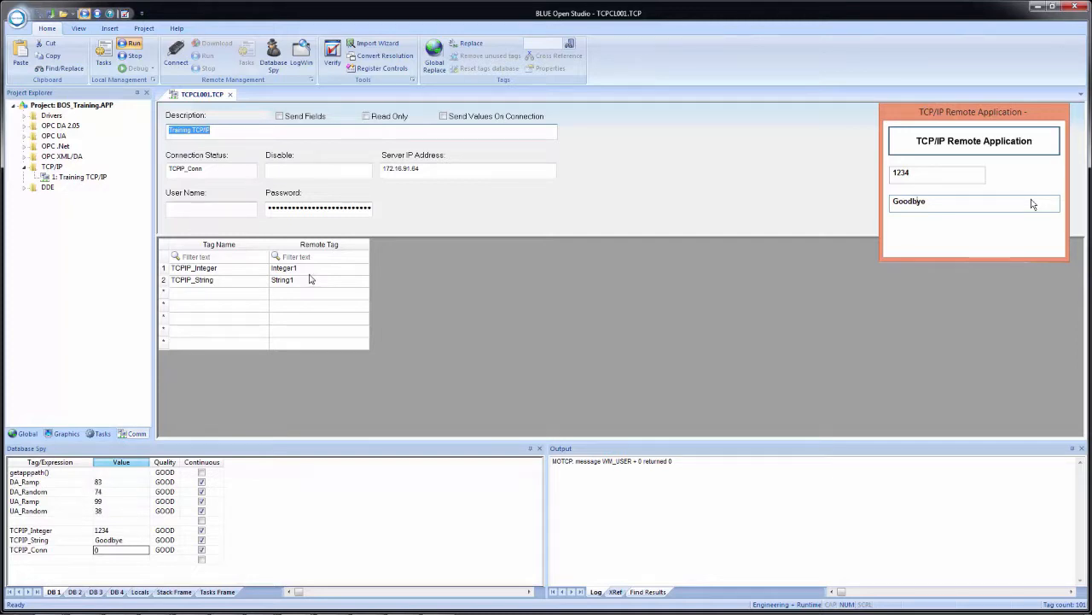
pyautogui.click(311, 280)
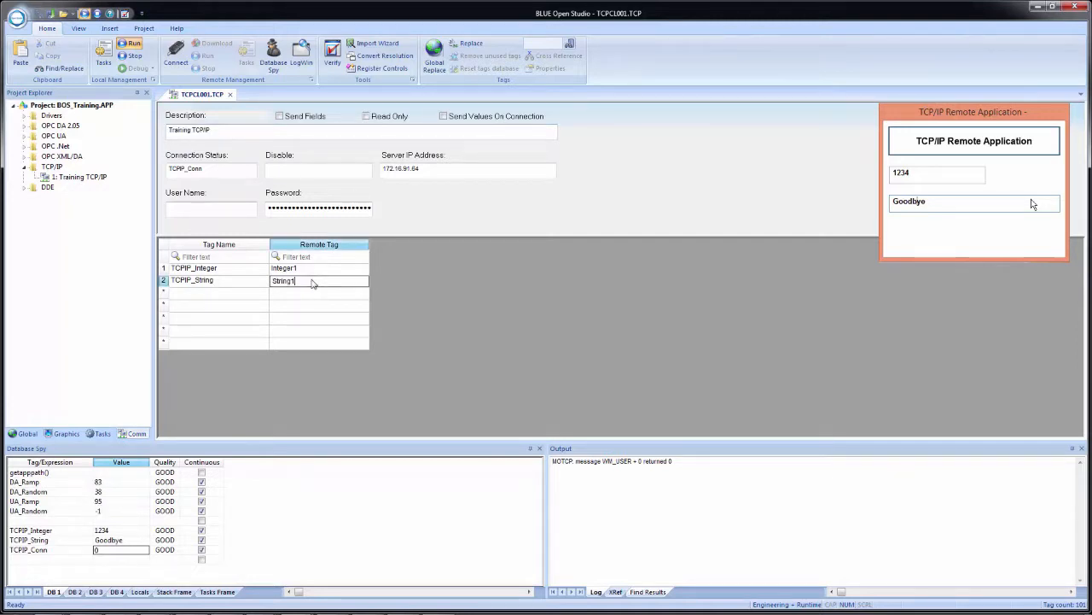
pyautogui.write('1')
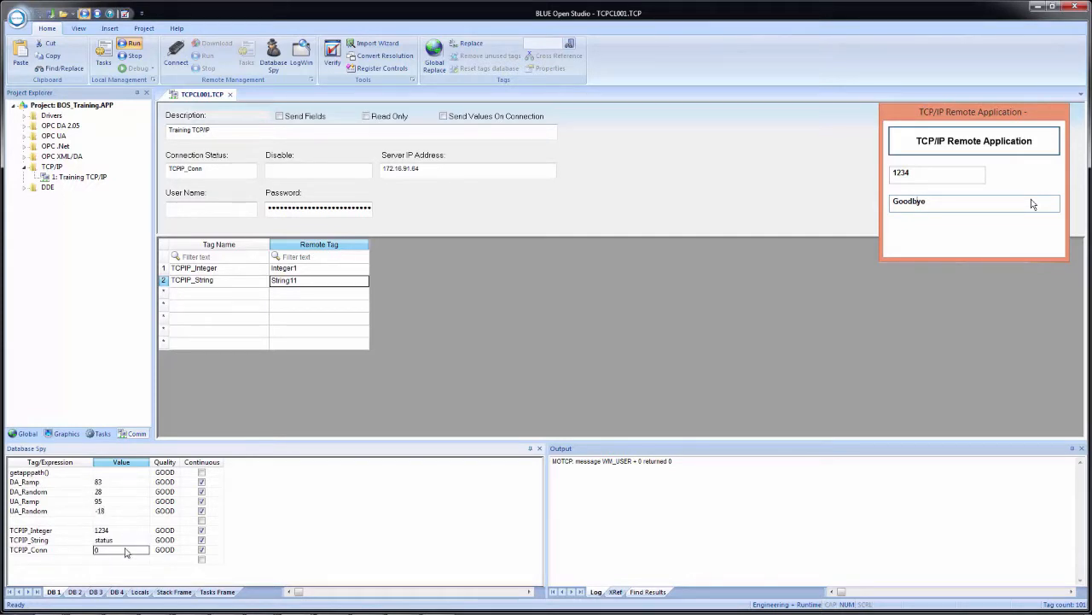
# - Send what? from the remote application's string field, then return to the String11 remote tag cell
pyautogui.doubleClick(908, 201)
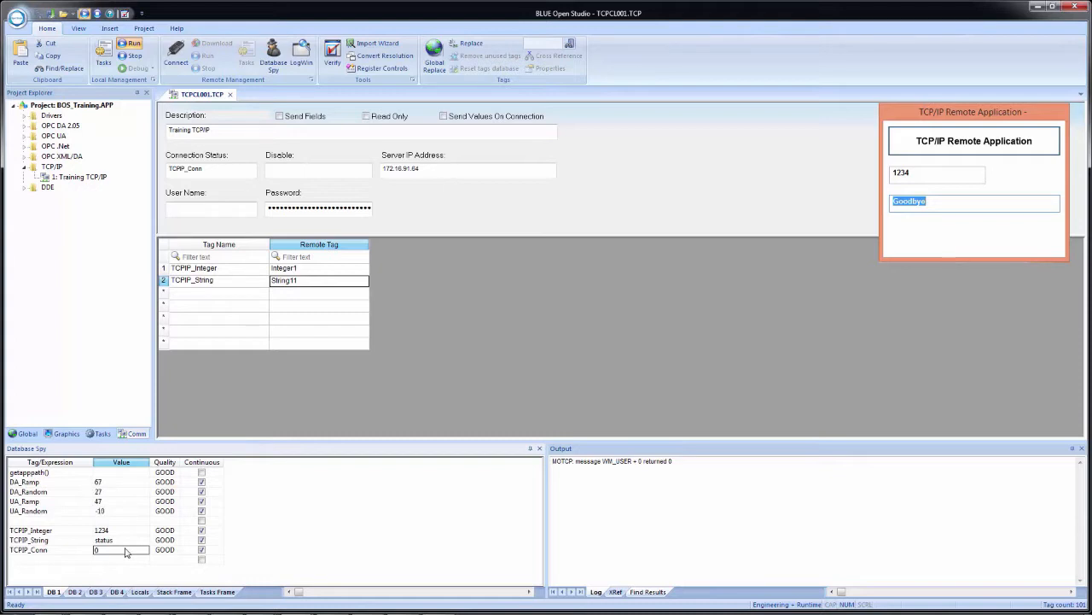
pyautogui.write('what?')
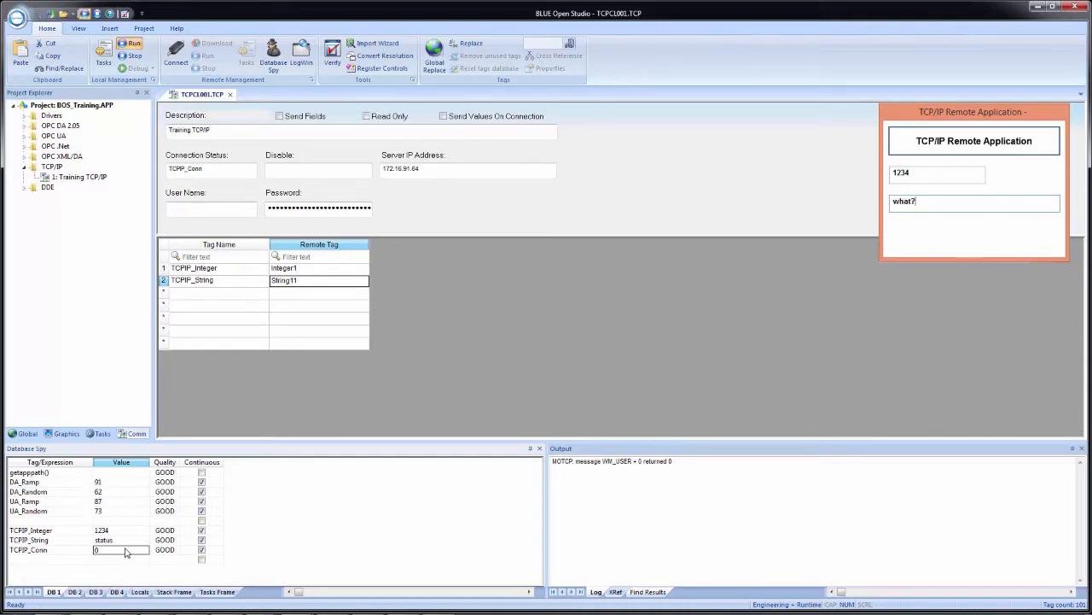
pyautogui.click(314, 280)
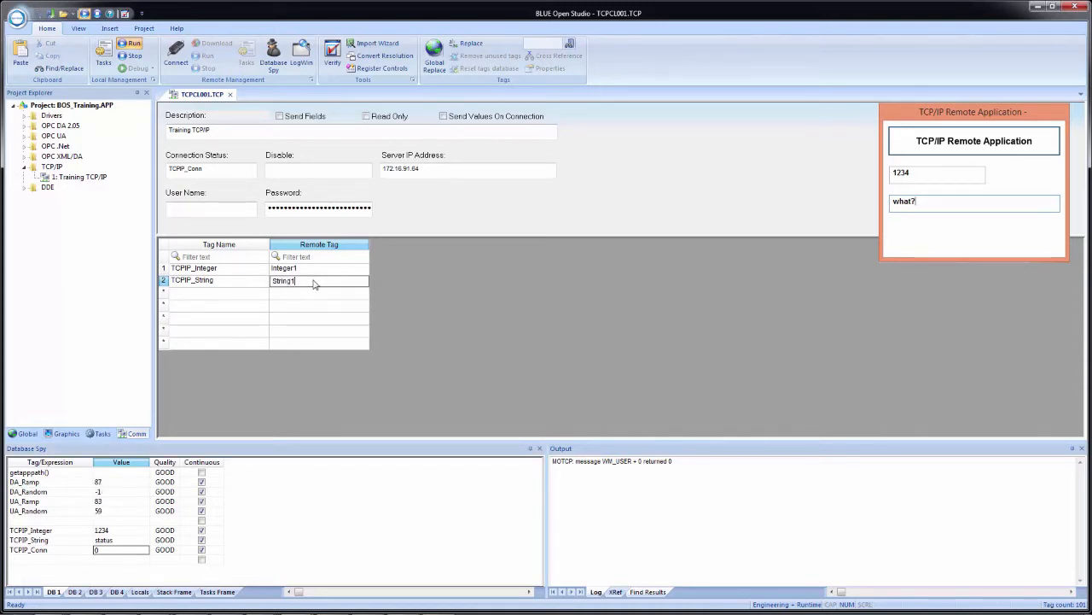